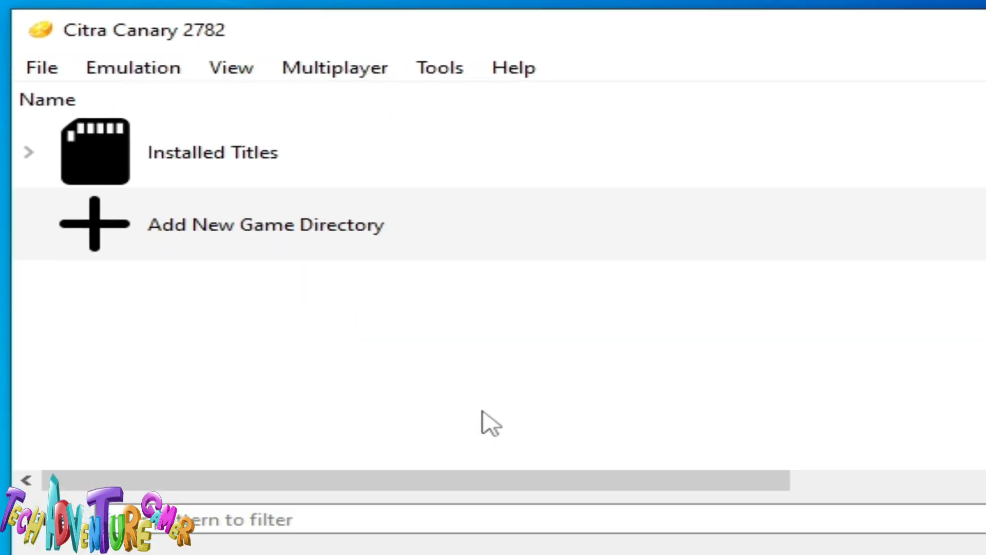
Open Citra's configuration on the Graphics page and shift the dialog slightly right
click(757, 120)
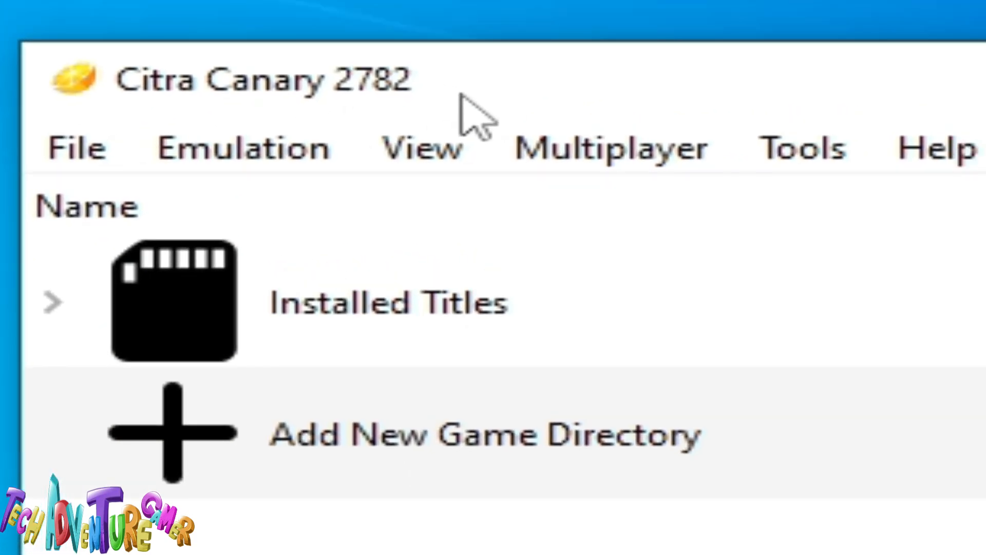
click(230, 140)
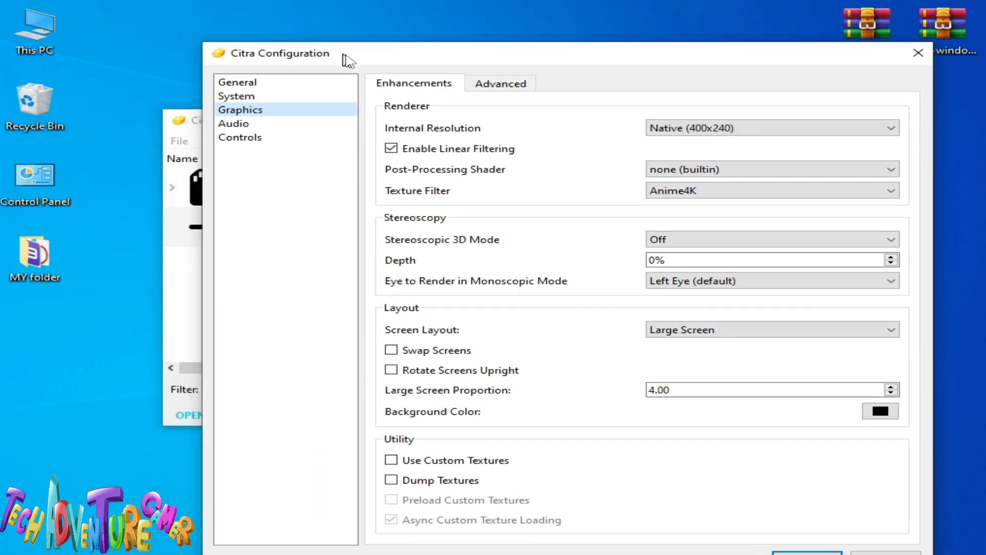
drag(280, 53, 313, 66)
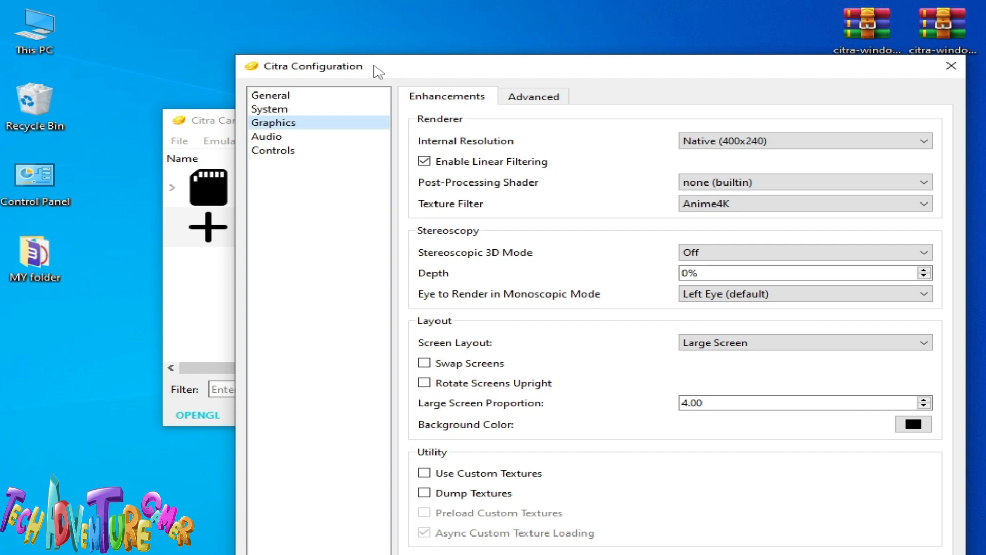
mouse_move(200, 481)
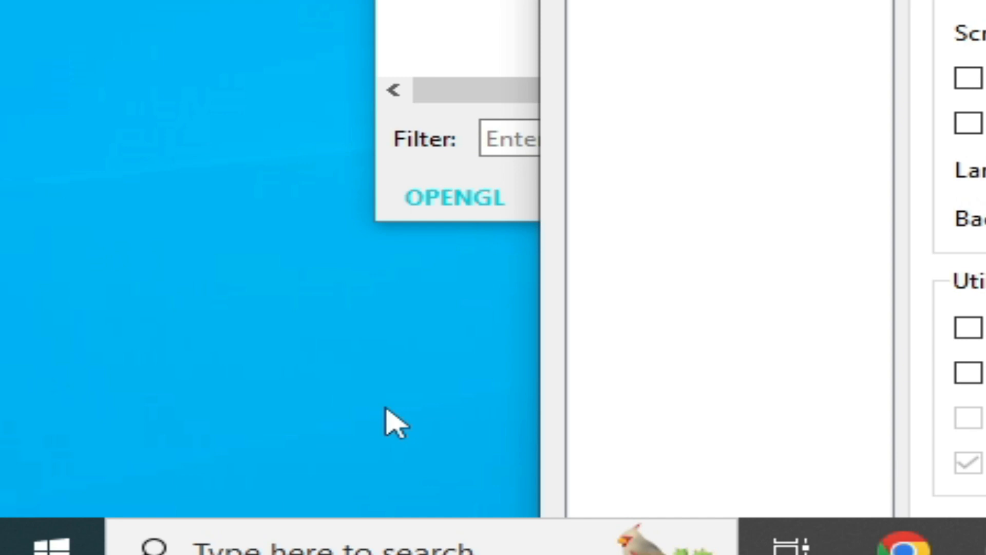
Open Device Manager and expand Display adapters to reveal the NVIDIA GeForce GTX 750
text(device Manager)
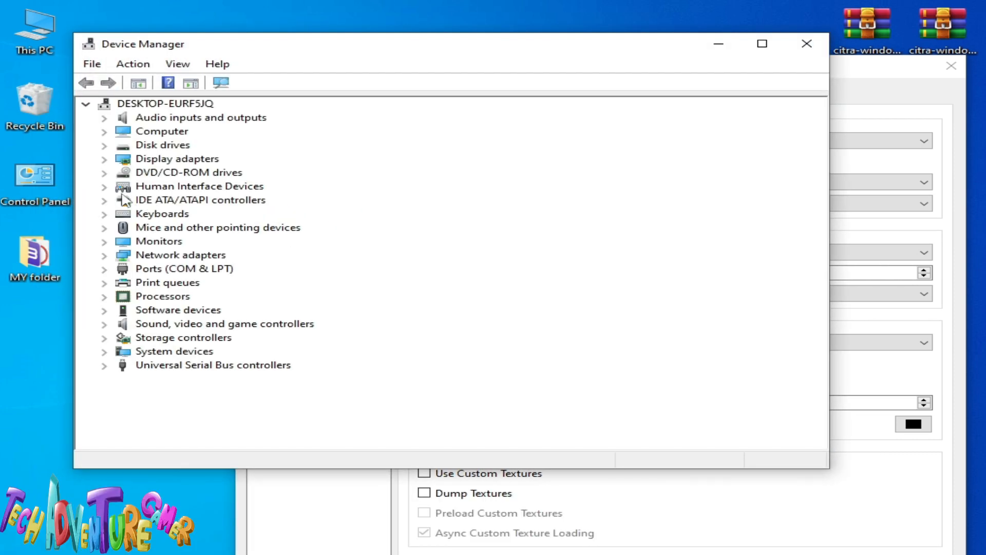
click(104, 158)
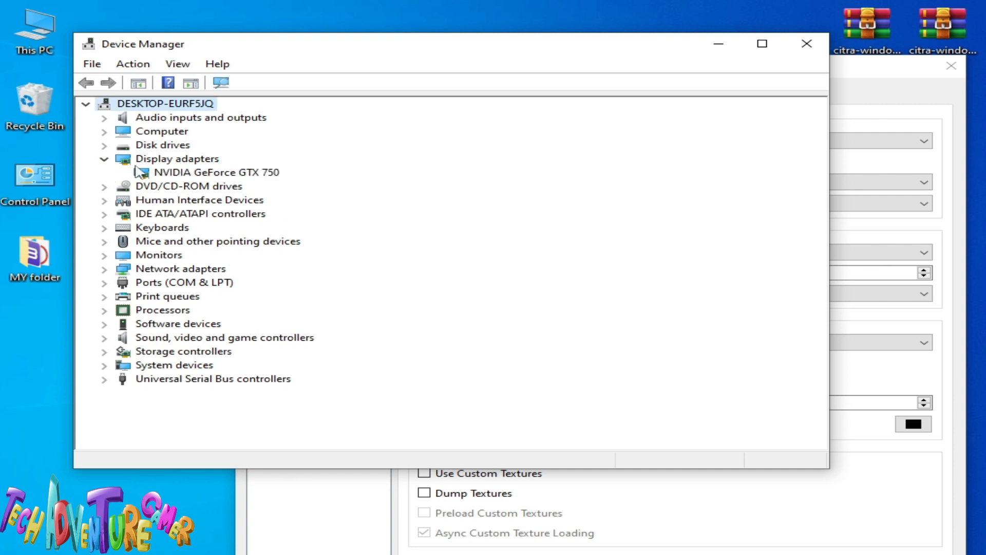
right_click(215, 172)
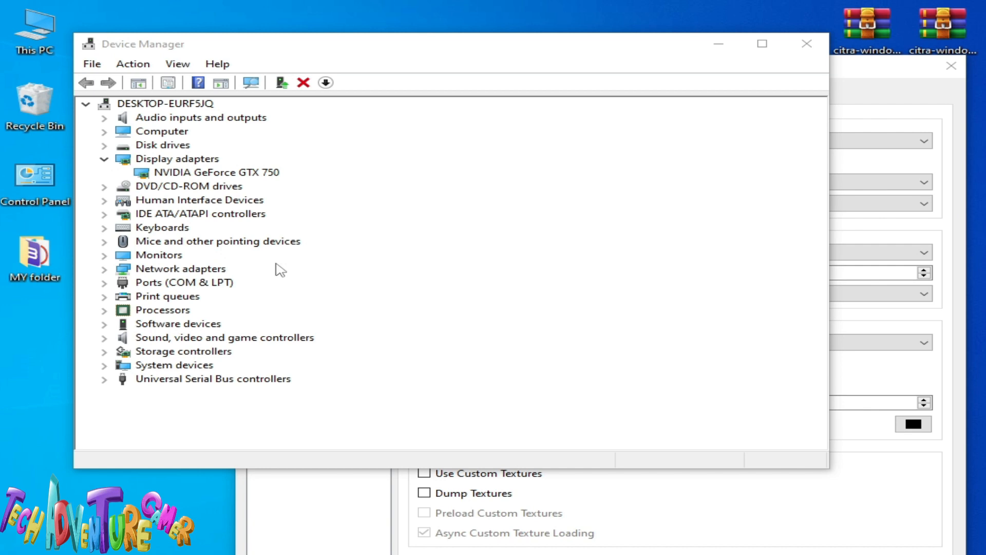
Open GTX 750 properties showing driver version 31.0.15.4617 dated 11/9/2023
double_click(215, 172)
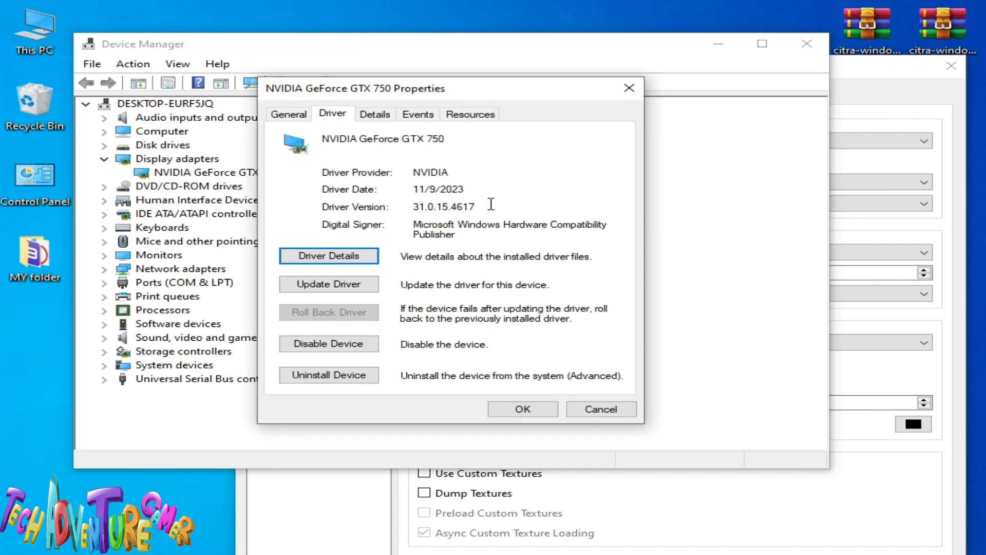
mouse_move(495, 190)
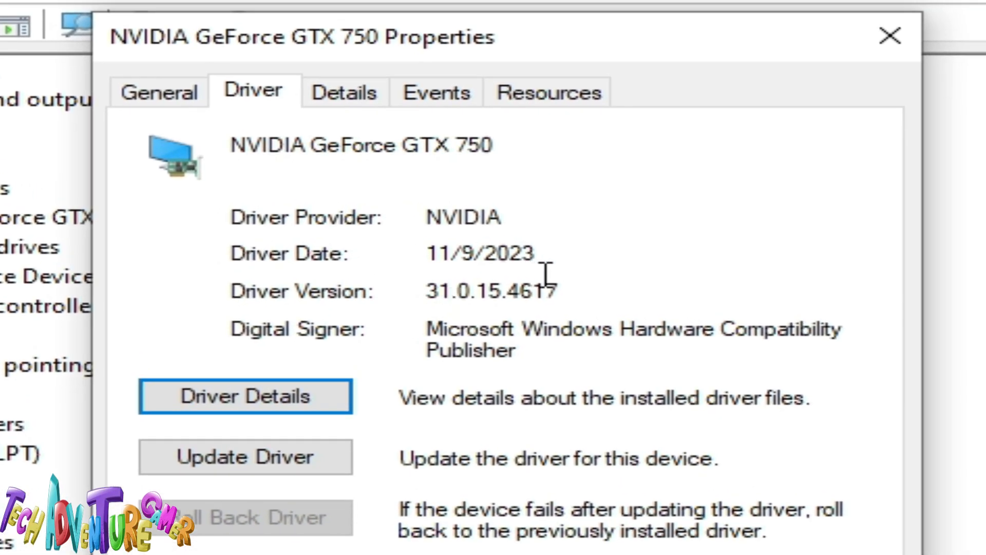
mouse_move(540, 277)
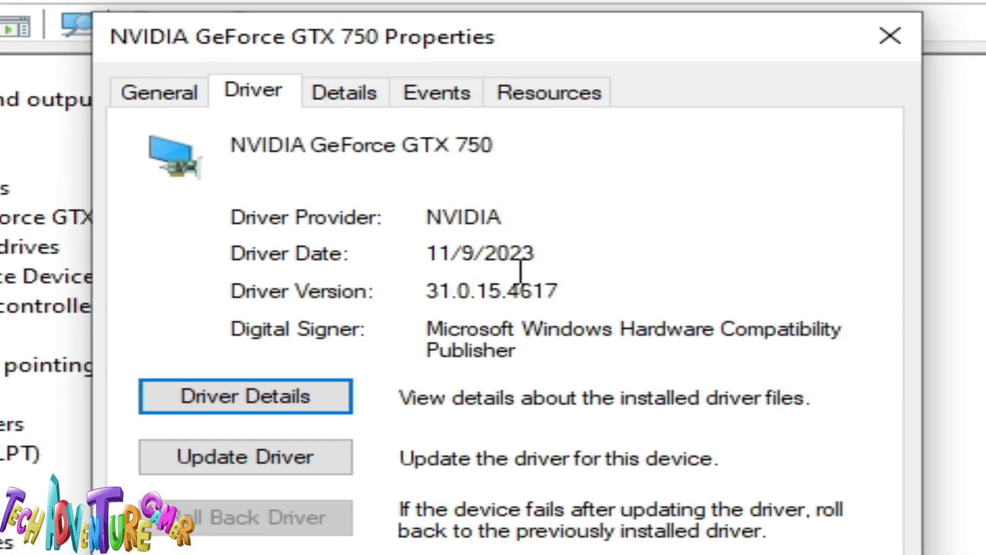
mouse_move(552, 415)
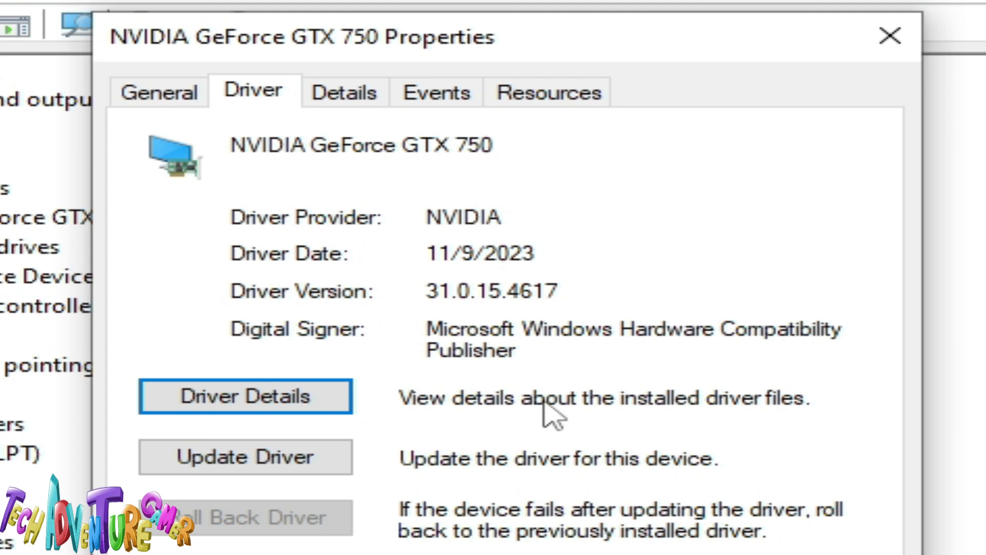
mouse_move(682, 534)
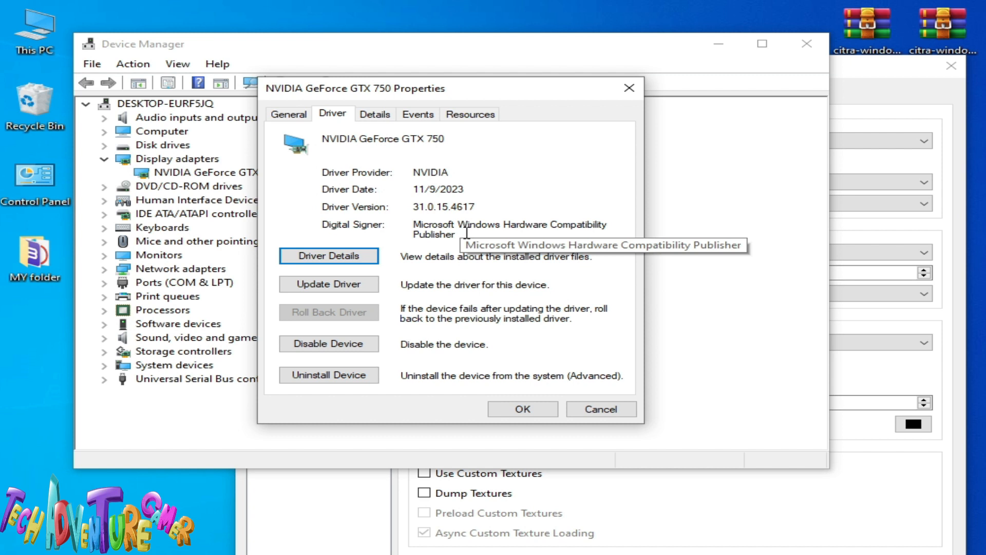
mouse_move(585, 284)
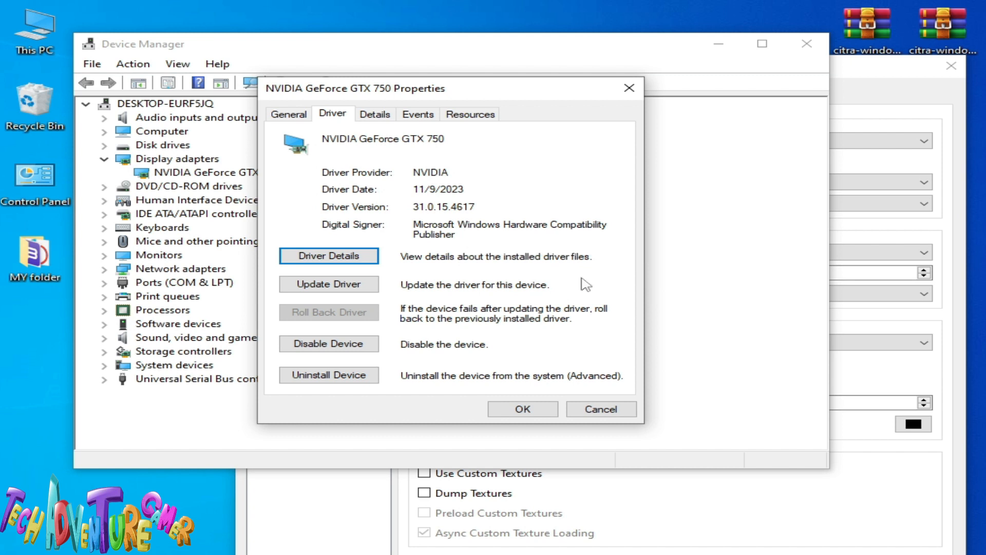
Back in Citra's Enhancements, set Internal Resolution to 2x Native (800x480)
click(599, 408)
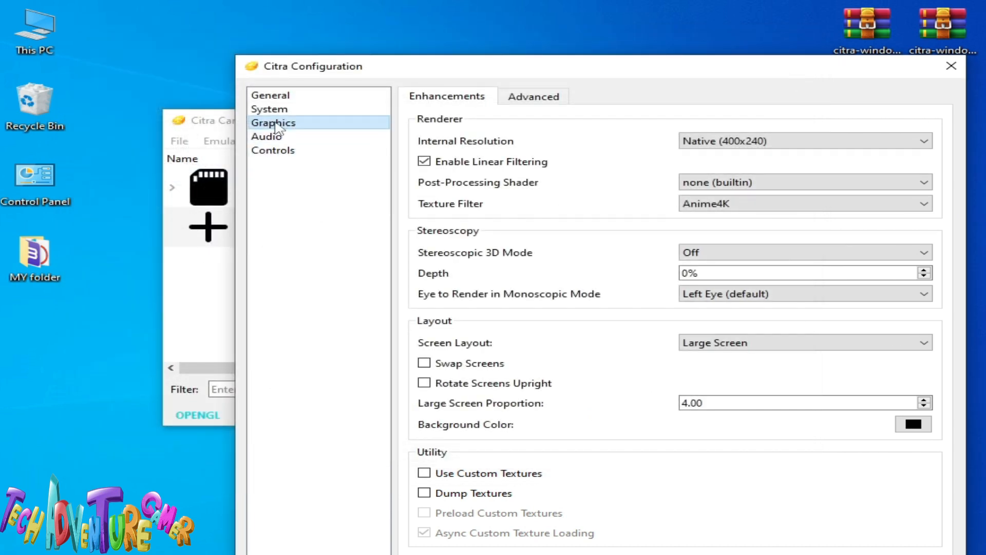
mouse_move(534, 96)
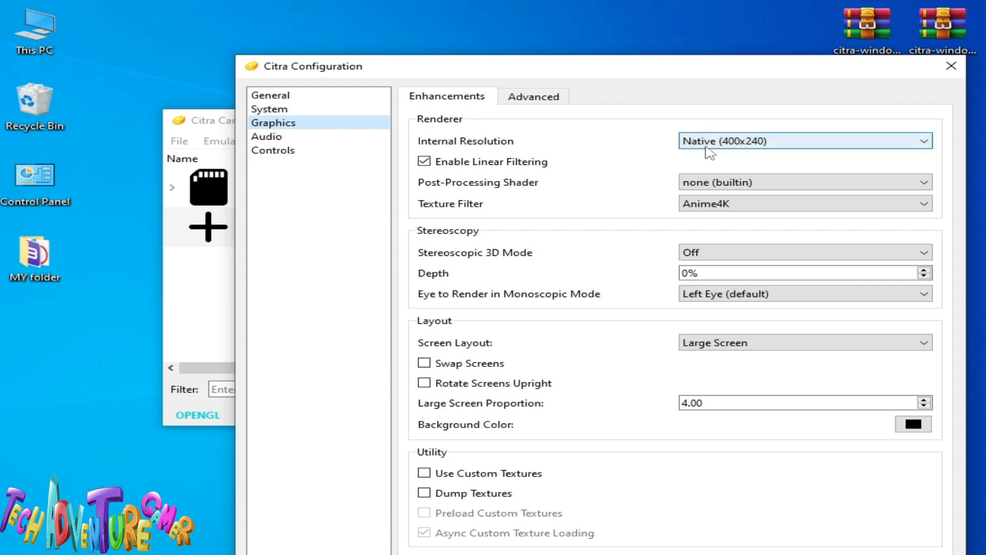
click(804, 140)
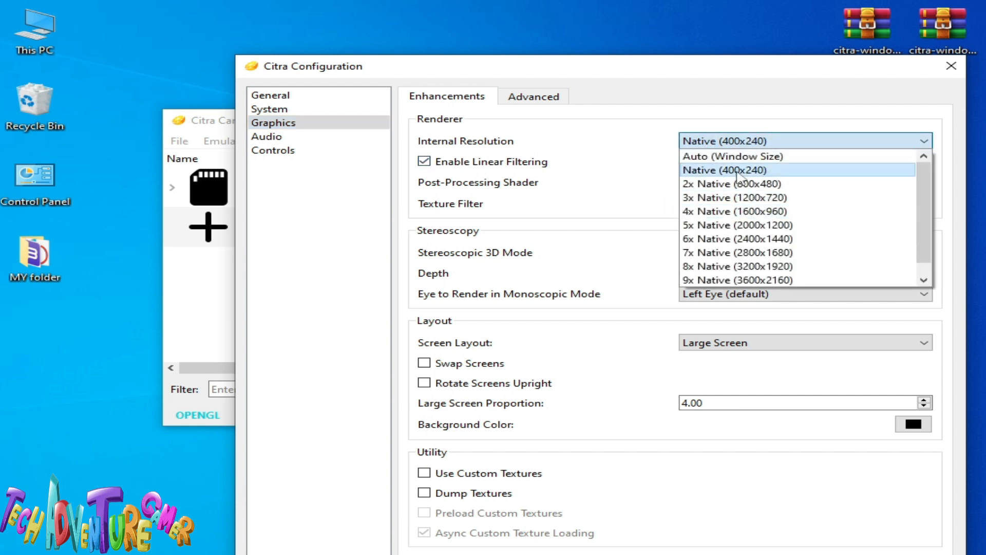
click(723, 170)
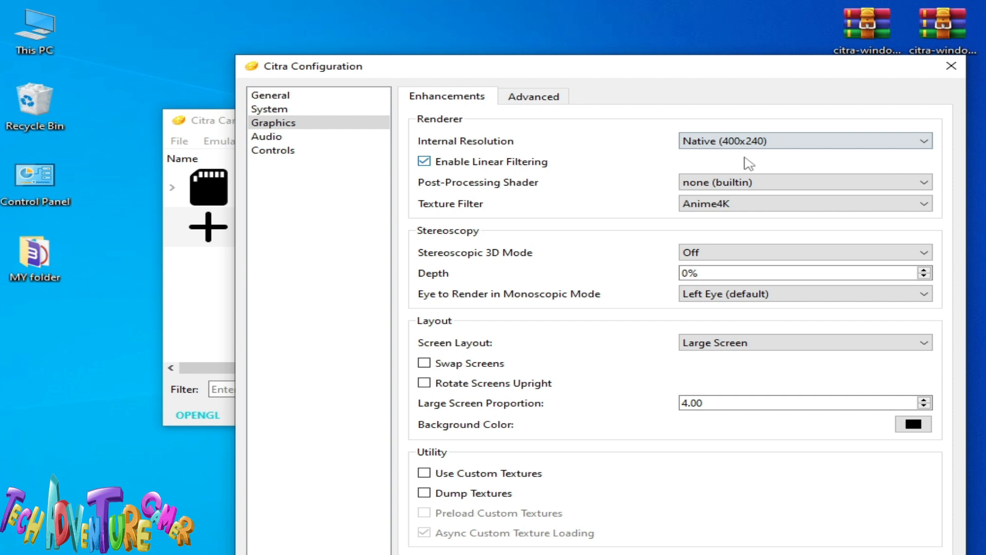
click(804, 141)
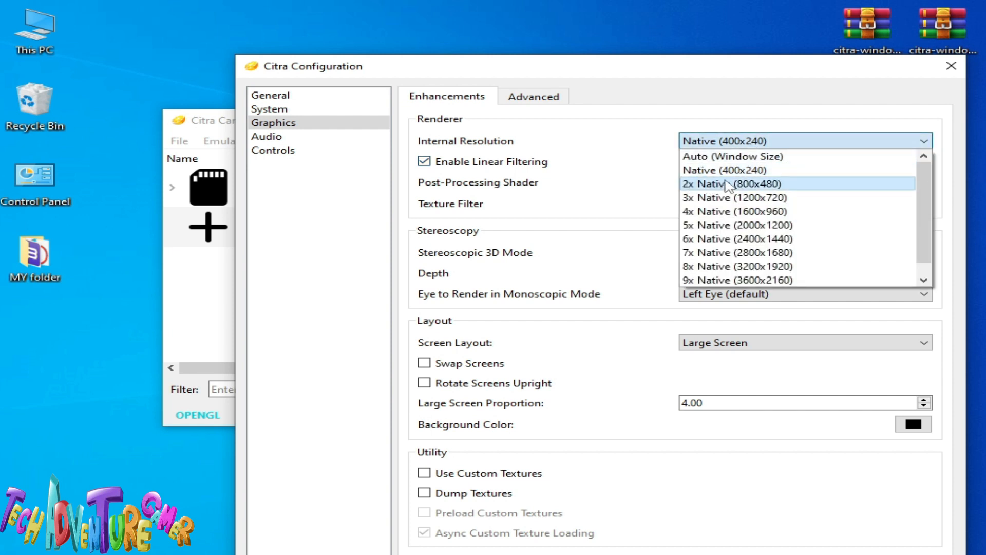
mouse_move(700, 194)
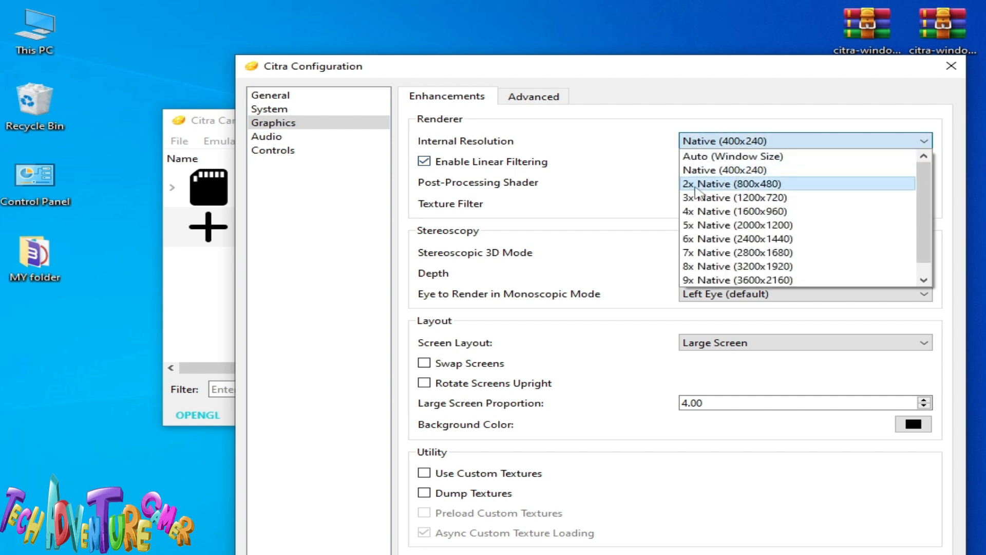
click(736, 183)
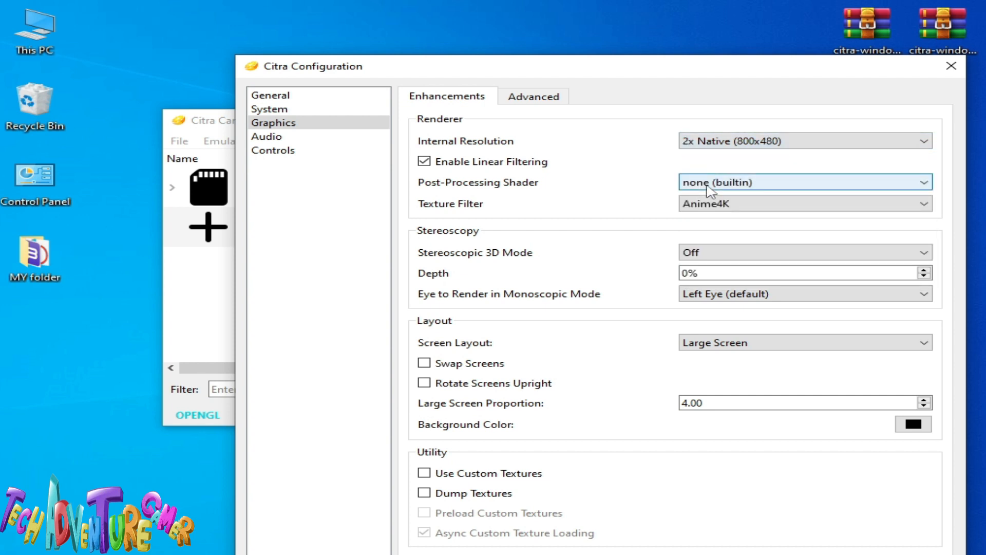
mouse_move(664, 200)
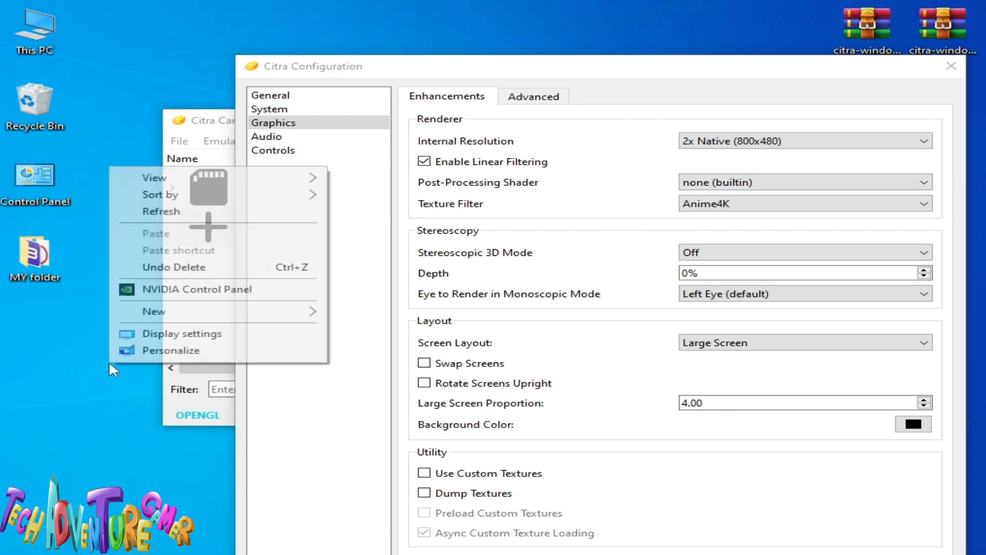
Check the GTX 750 PhysX processor in NVIDIA Control Panel, then return to Citra's graphics enhancements
click(627, 345)
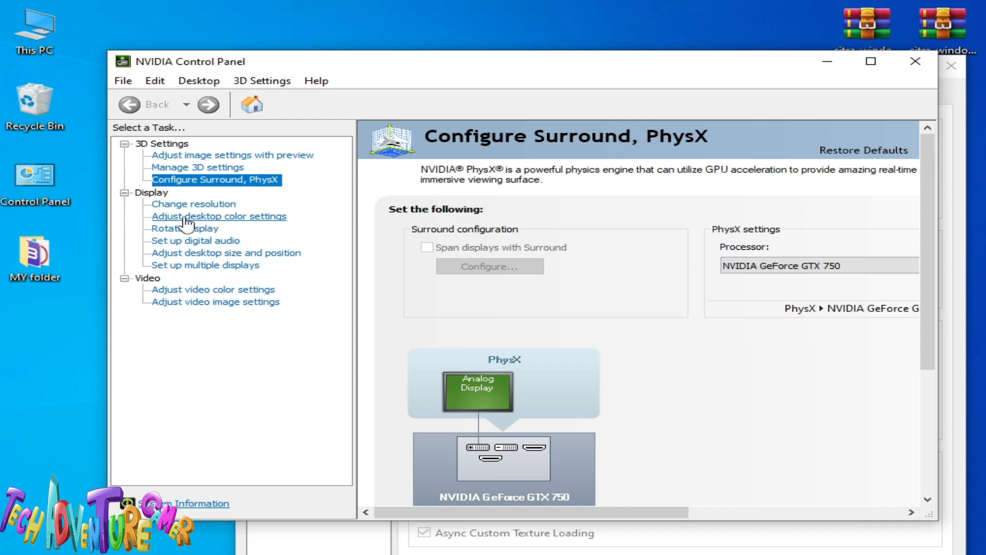
click(193, 203)
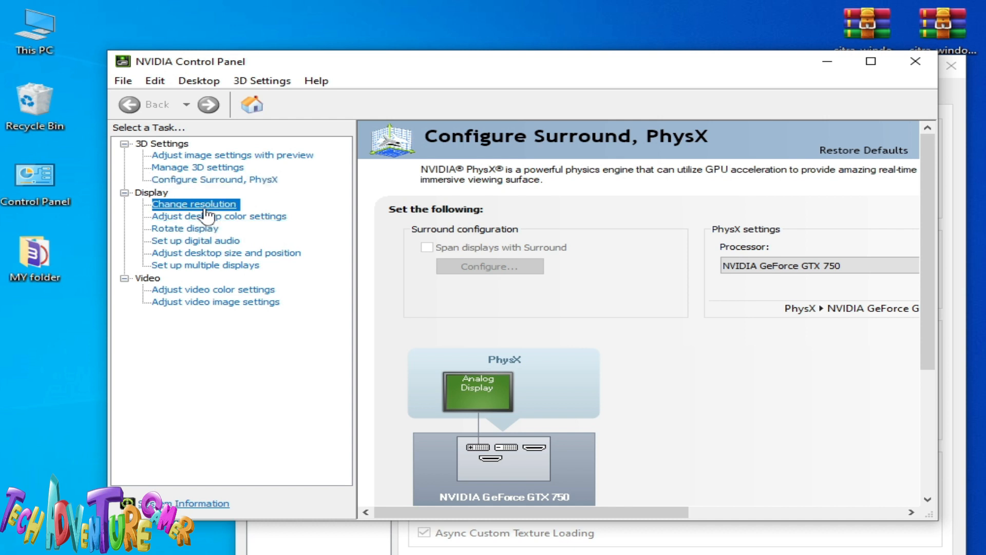
click(195, 204)
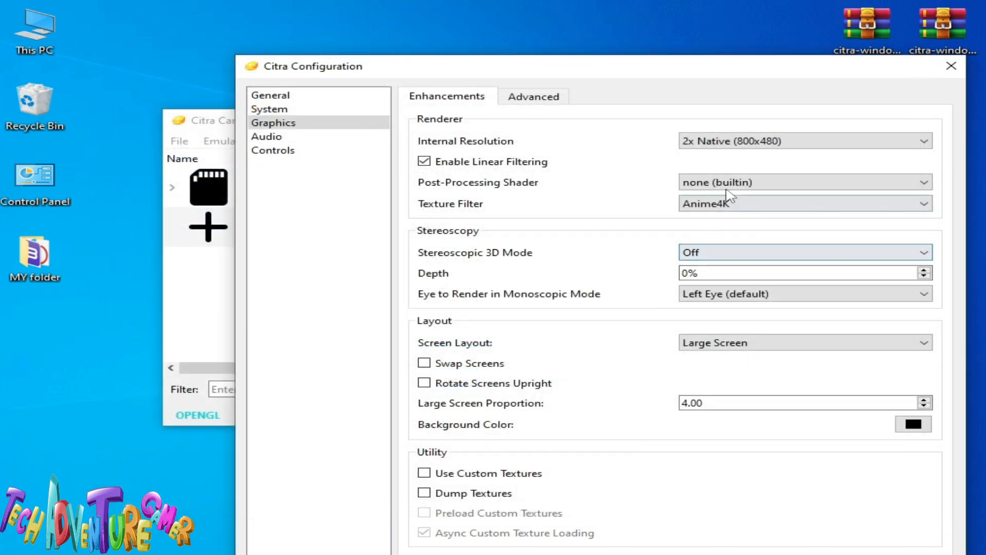
Change Internal Resolution back to Native (400x240)
click(804, 140)
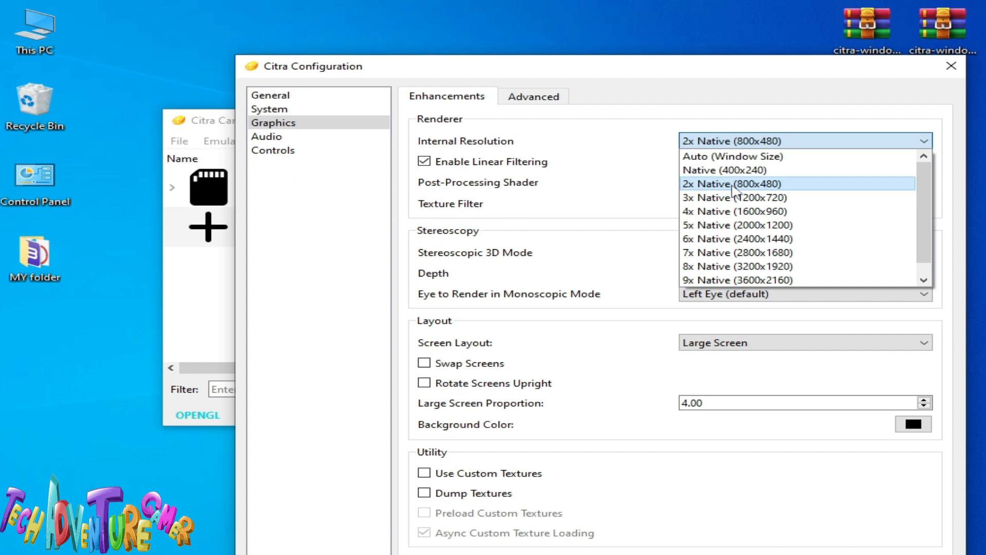
mouse_move(734, 196)
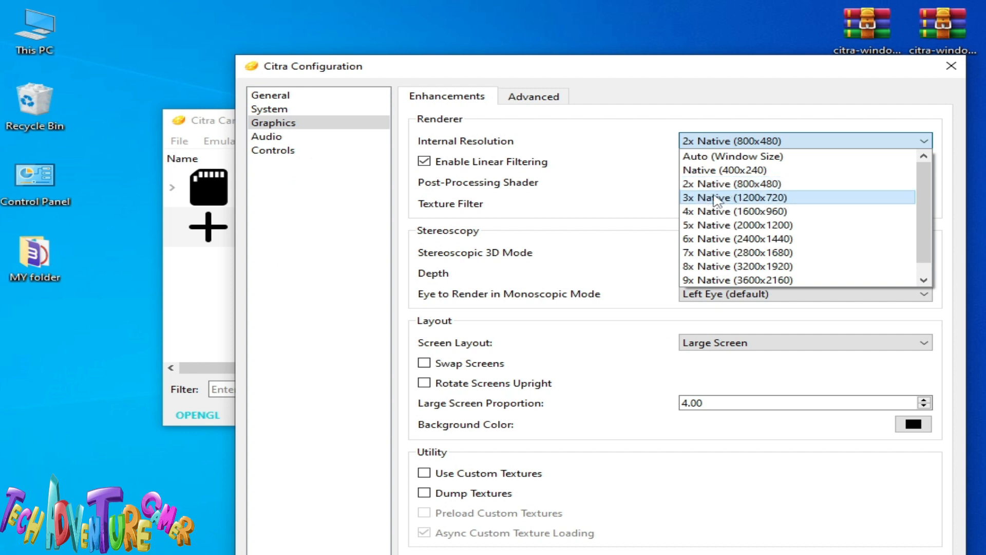
click(737, 197)
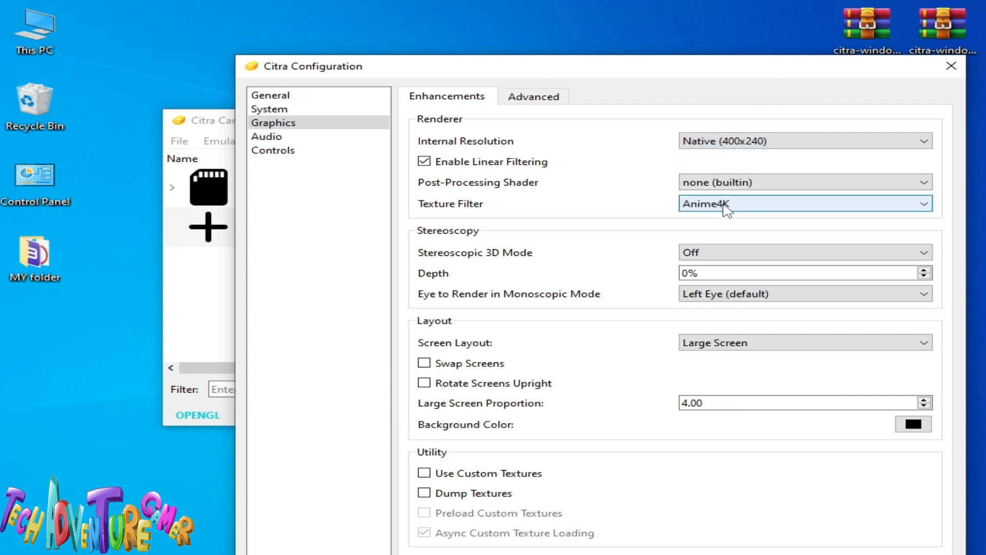
mouse_move(604, 143)
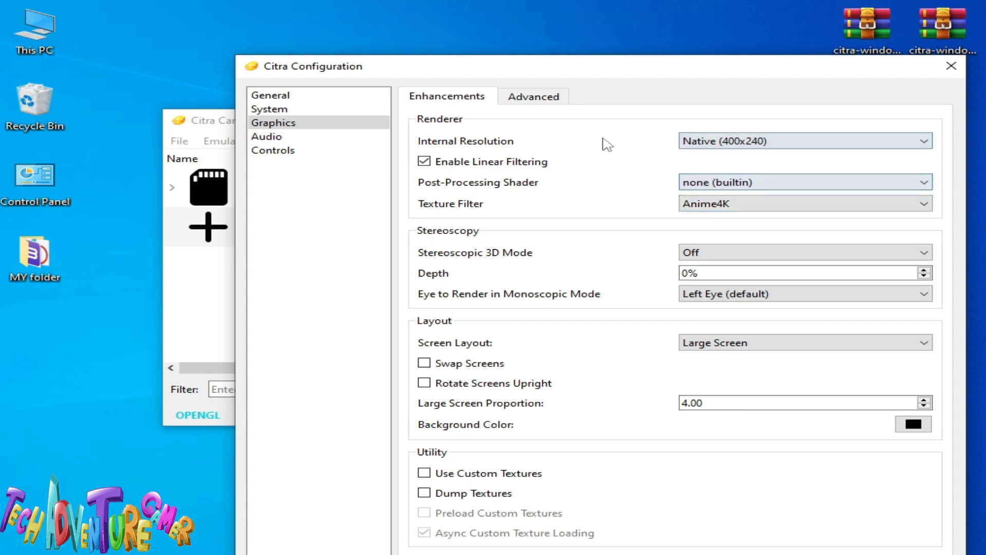
On the Advanced tab, select Vulkan as Graphics API and NVIDIA GeForce GTX 750 as Physical Device
click(533, 96)
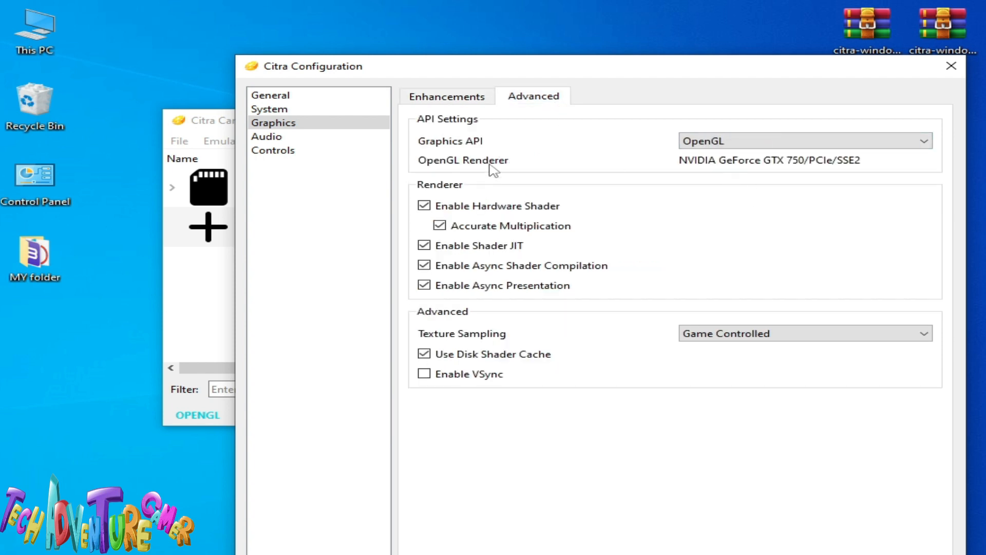
mouse_move(700, 200)
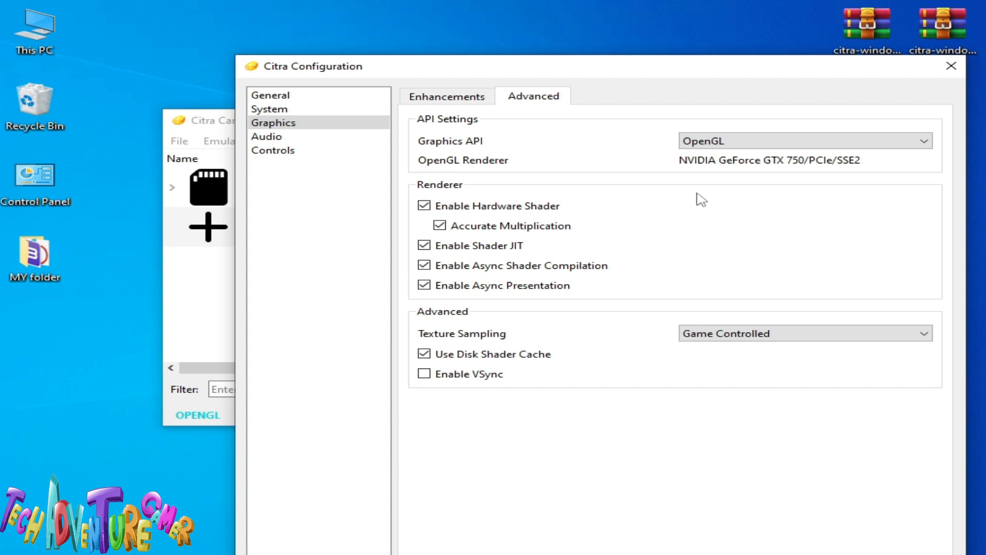
mouse_move(478, 148)
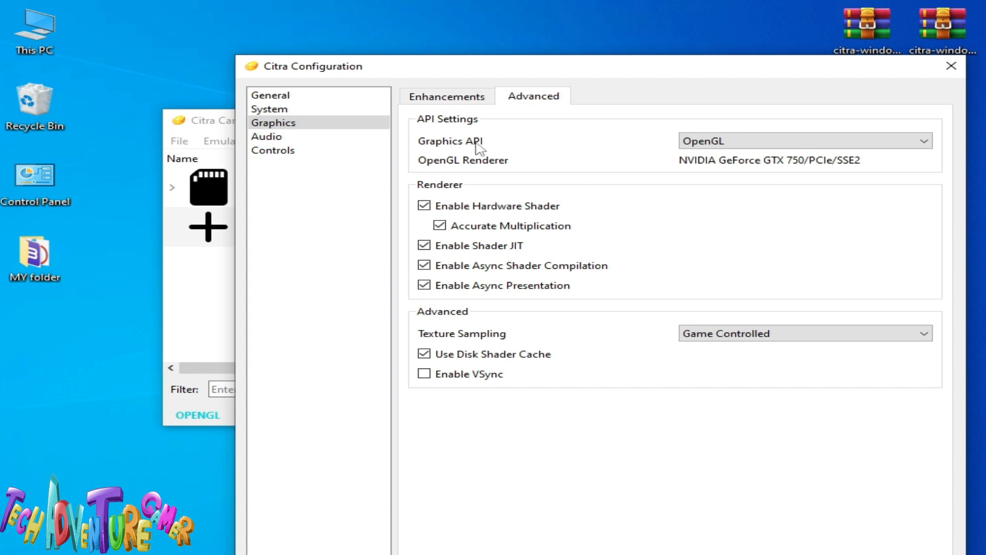
click(804, 140)
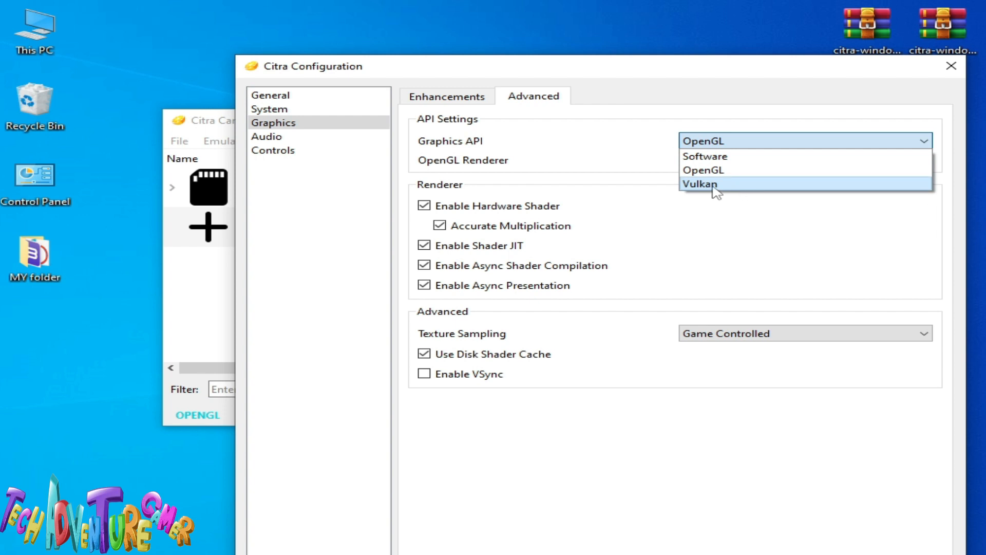
click(699, 184)
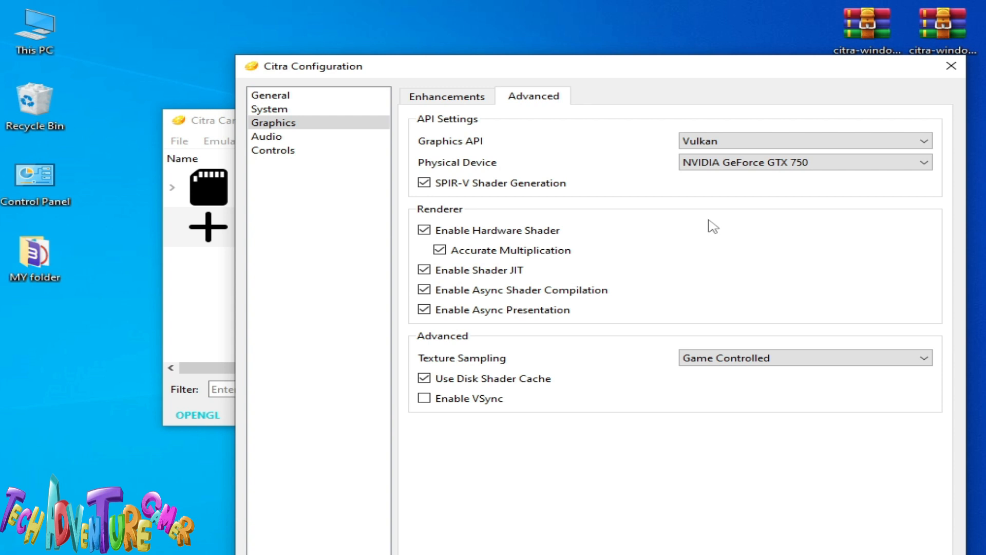
mouse_move(799, 182)
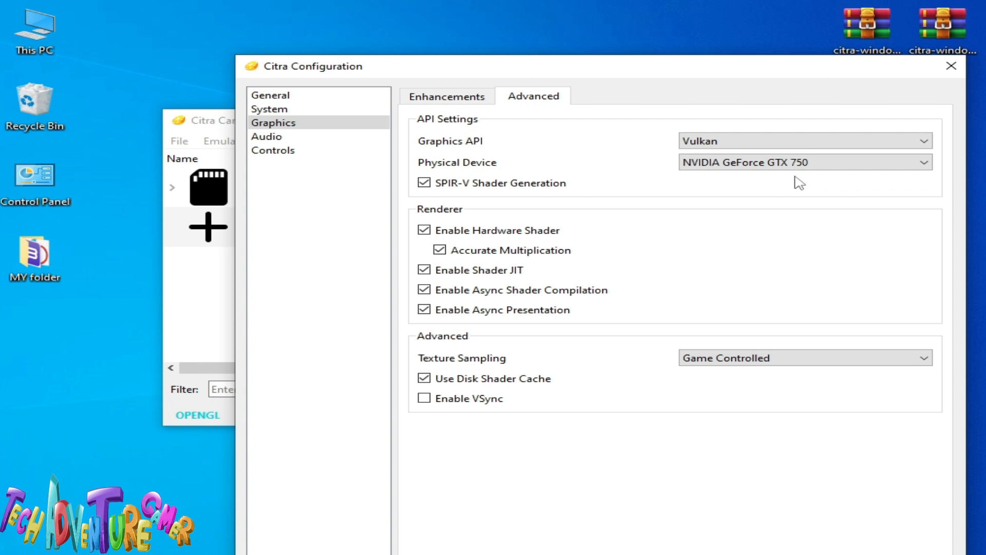
click(804, 140)
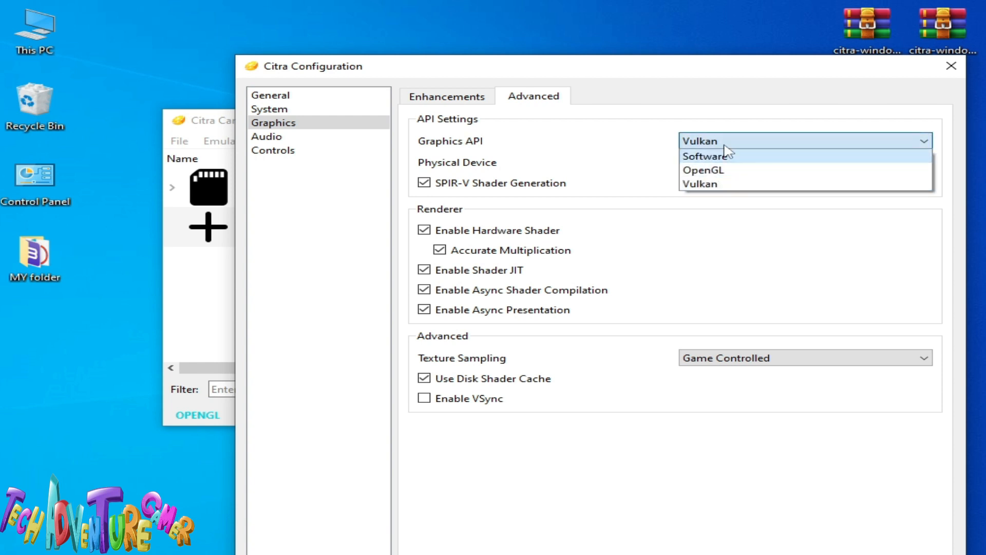
click(703, 170)
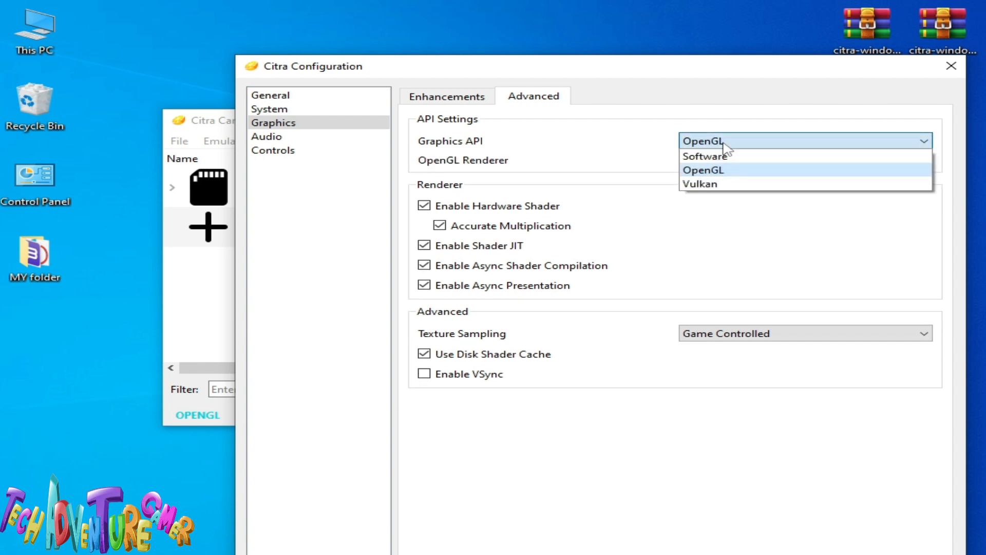
click(699, 184)
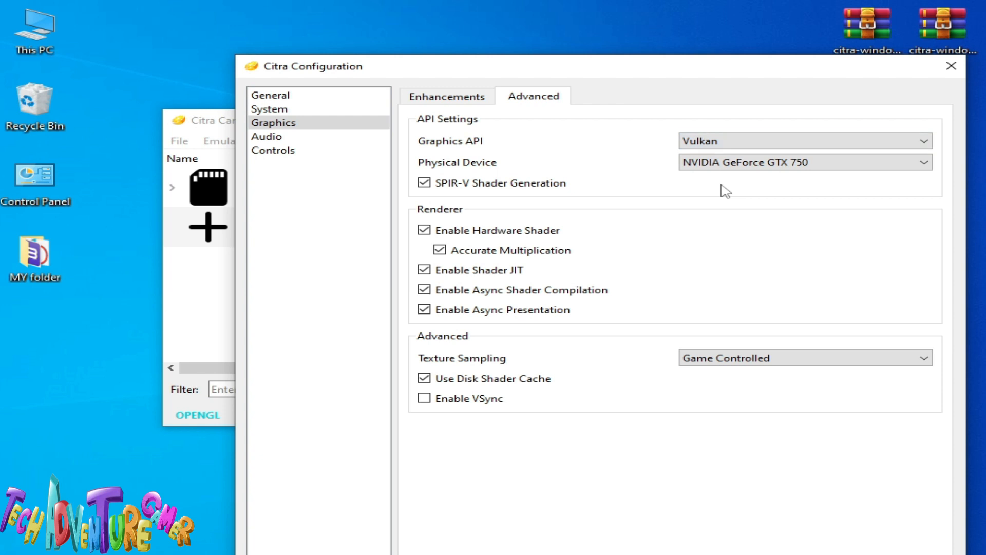
click(803, 163)
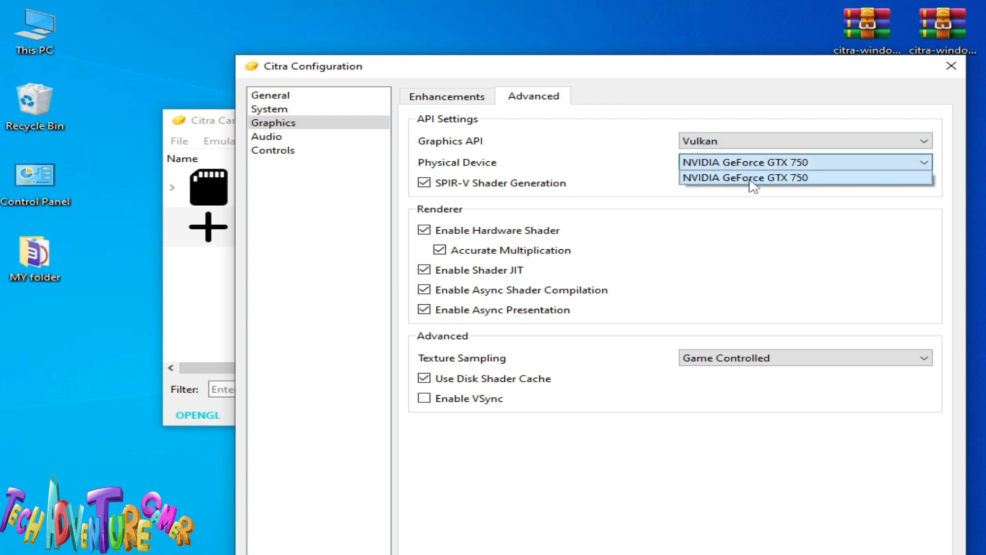
click(744, 177)
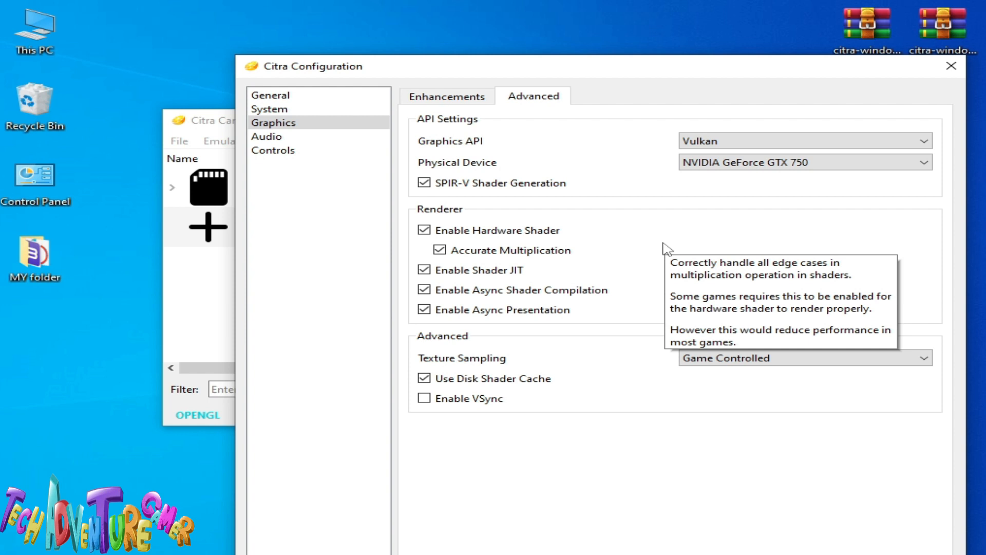
mouse_move(566, 223)
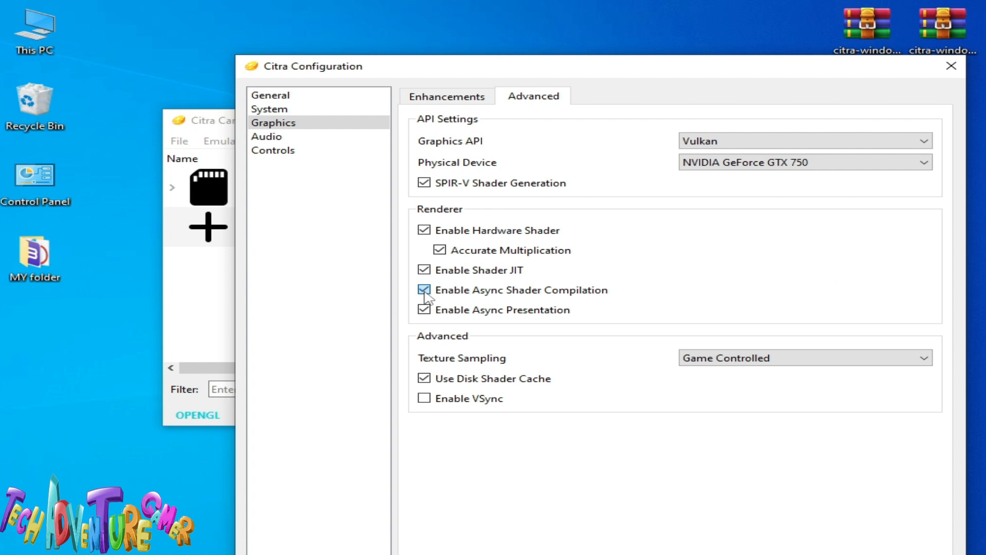
Disable Async Shader Compilation and enable VSync
click(424, 290)
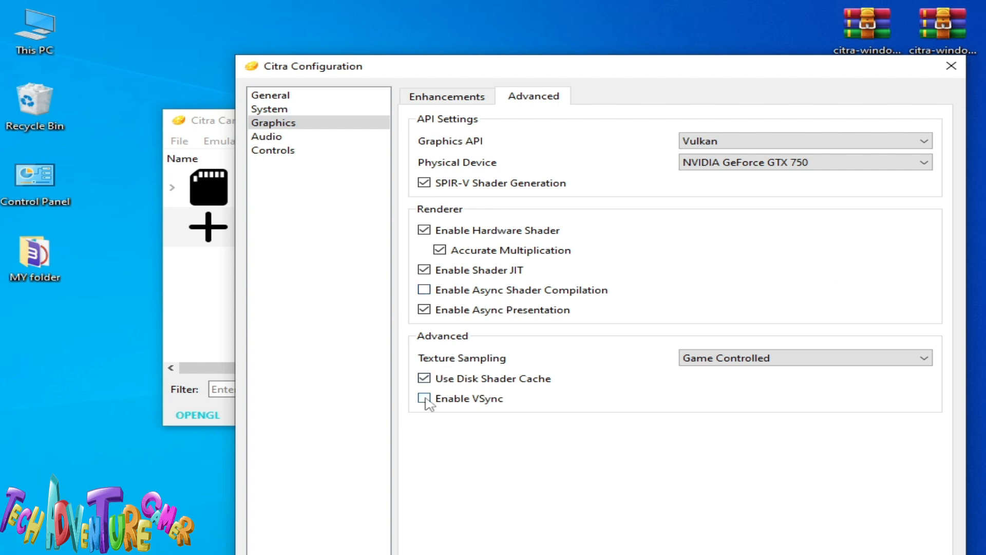
click(424, 398)
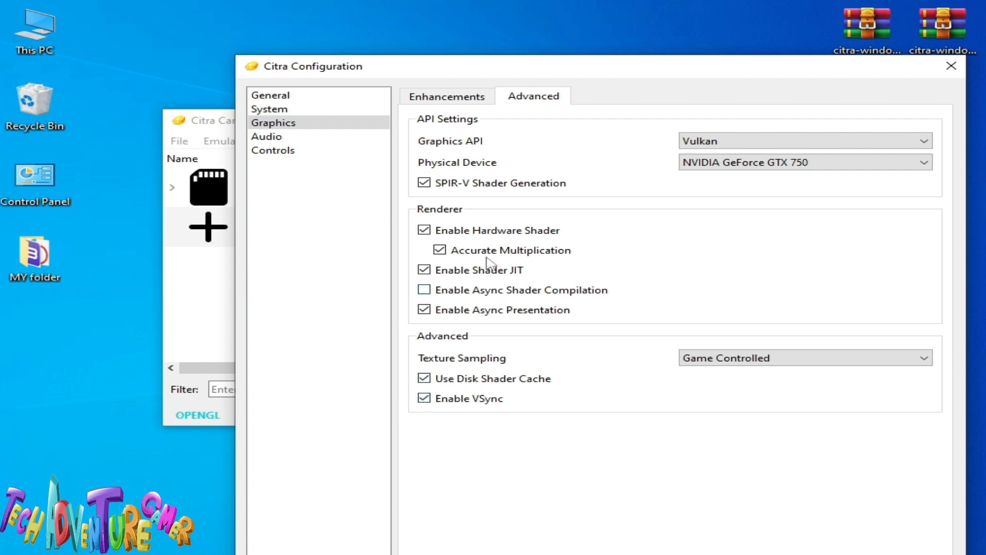
mouse_move(755, 88)
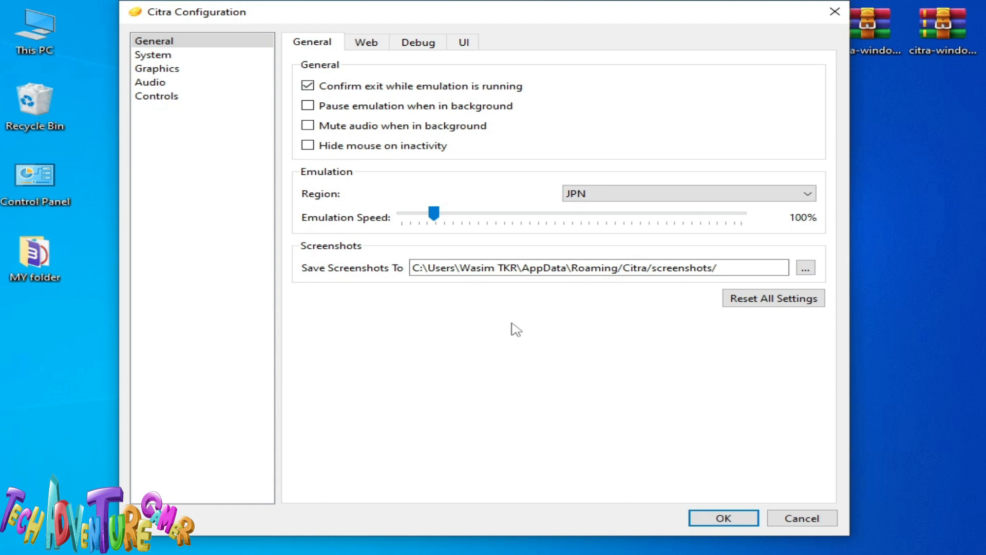
mouse_move(773, 298)
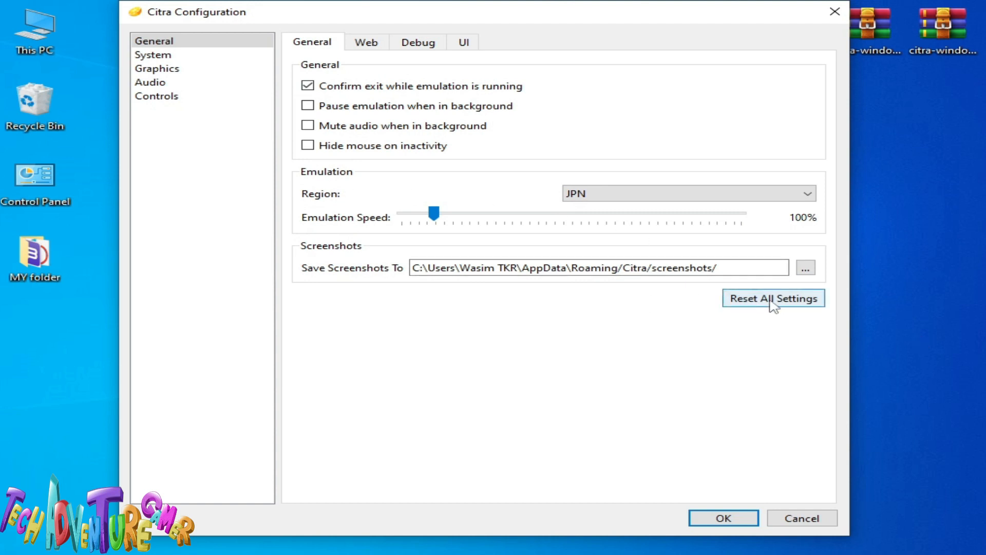
Reset all Citra settings to defaults, relaunch, and reopen the emulator configuration
click(773, 298)
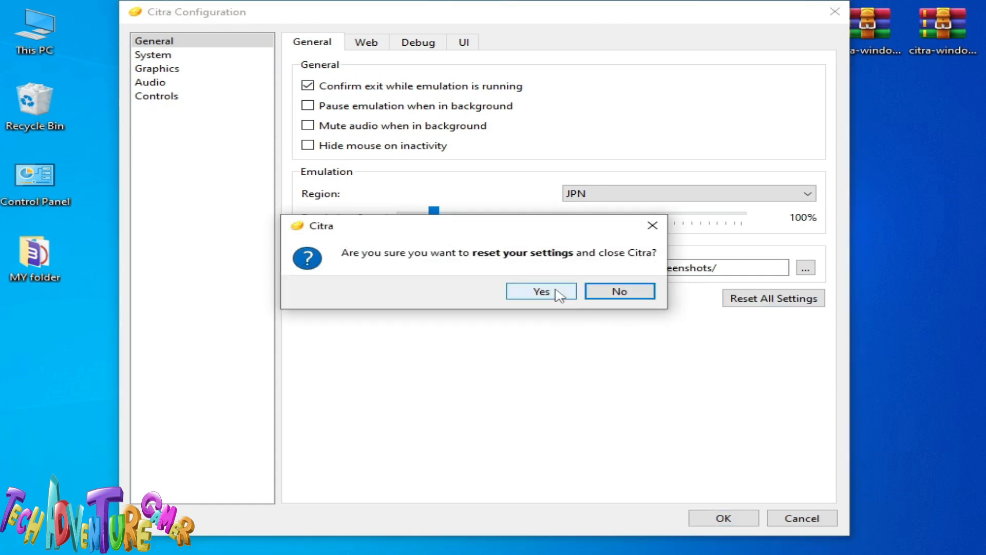
click(538, 291)
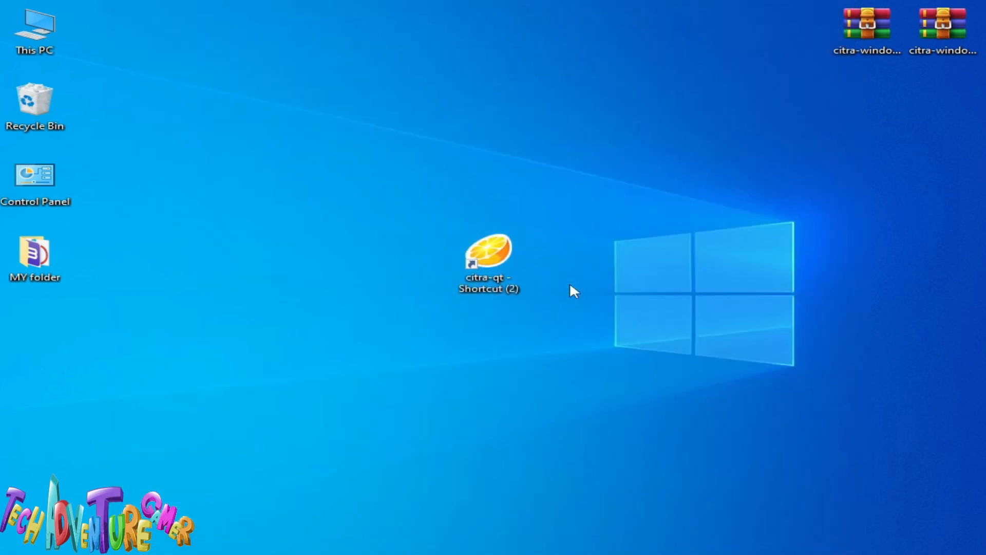
right_click(488, 258)
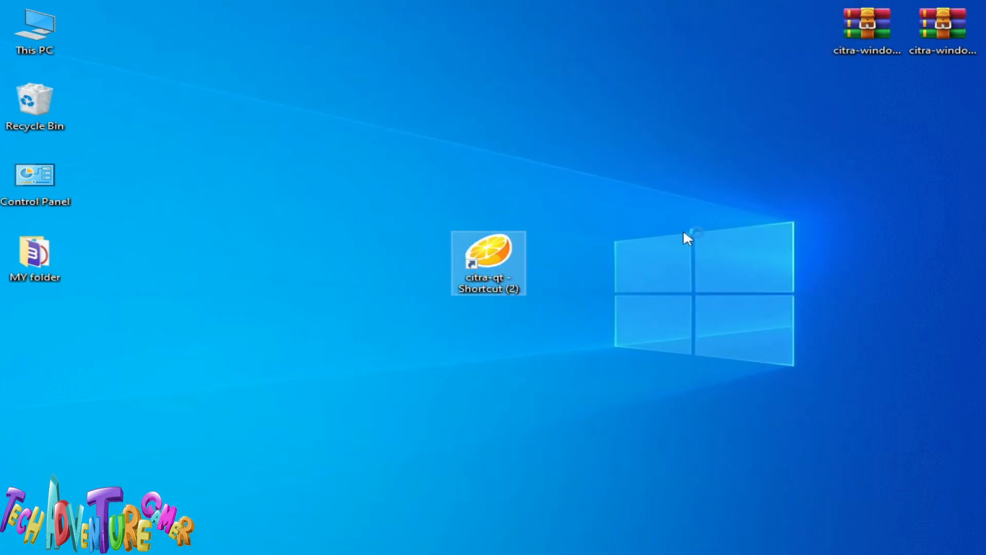
click(229, 140)
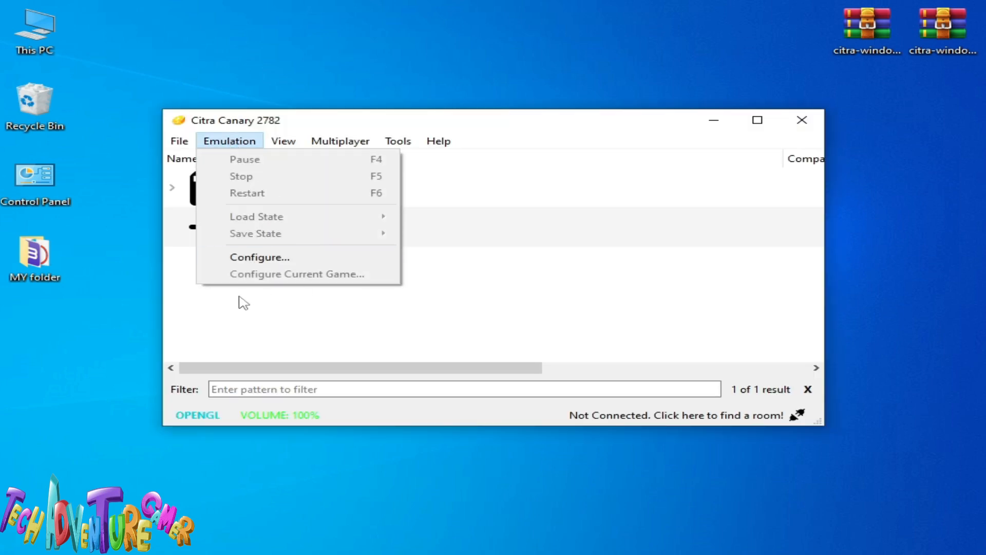
click(468, 260)
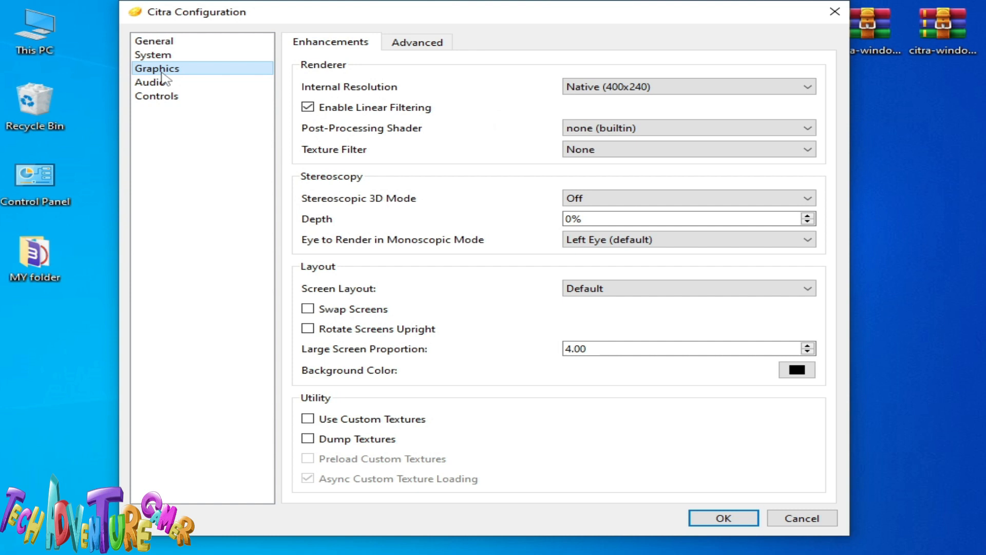
Select Vulkan as the Graphics API on the Advanced tab and confirm with OK
click(417, 42)
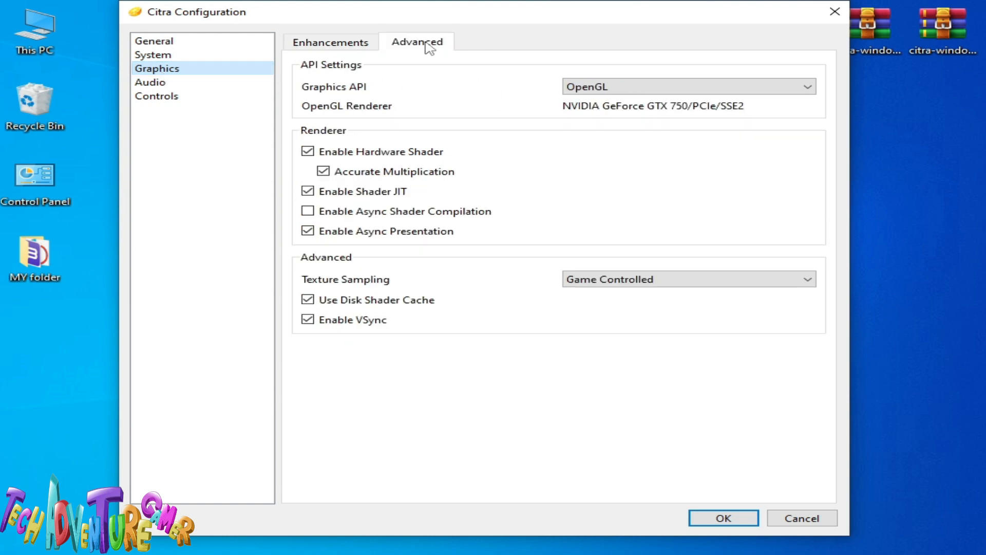
click(687, 86)
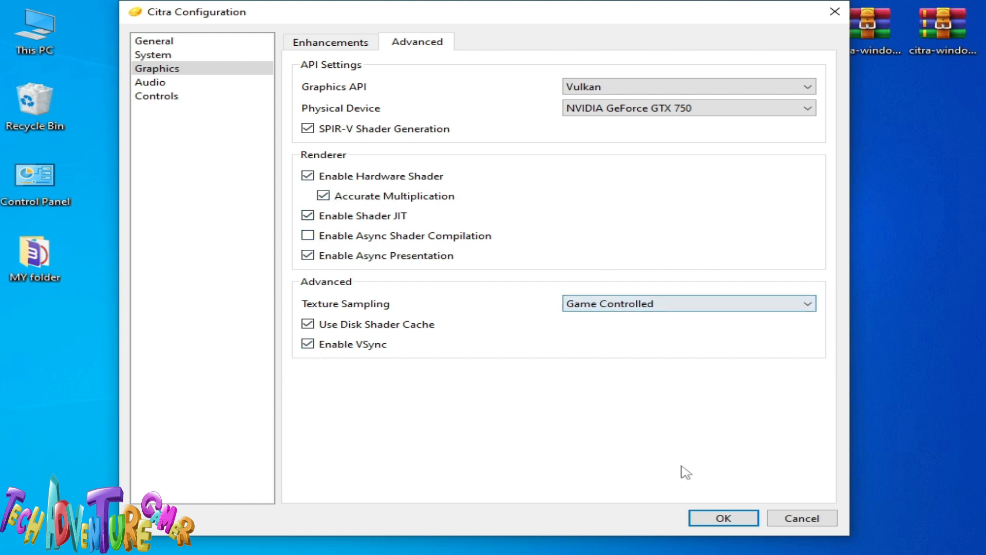
click(722, 518)
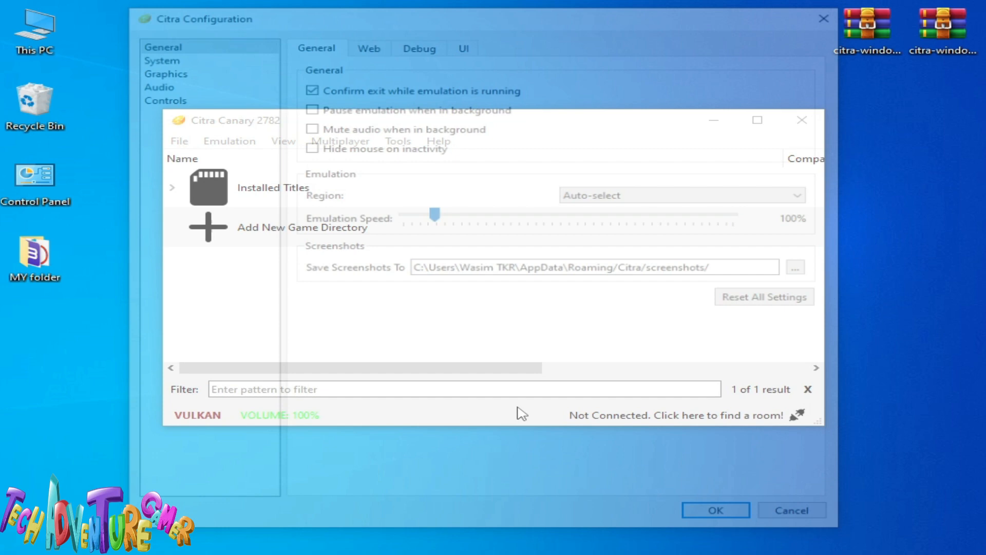
Disable Enable Hardware Shader in Citra's advanced graphics settings and save with OK
click(165, 73)
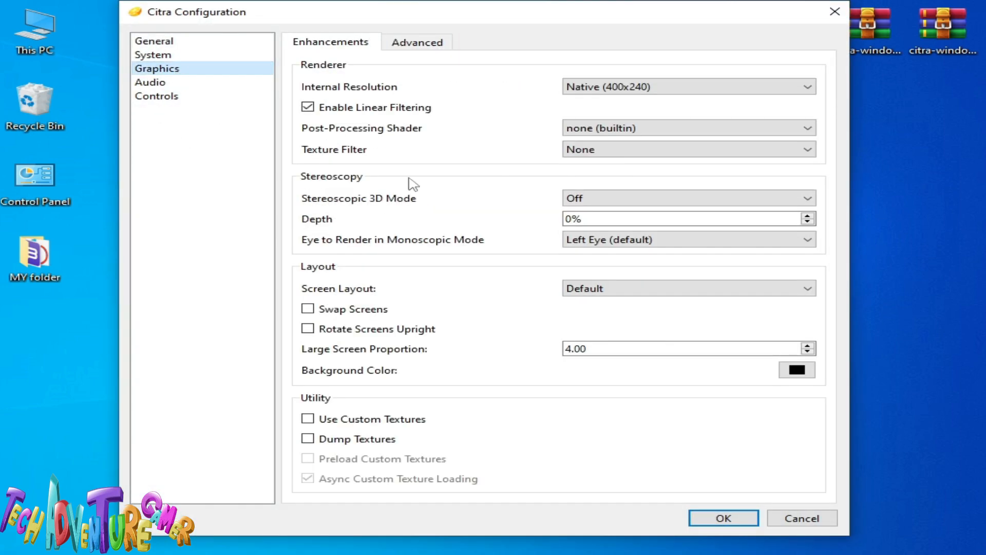
click(417, 42)
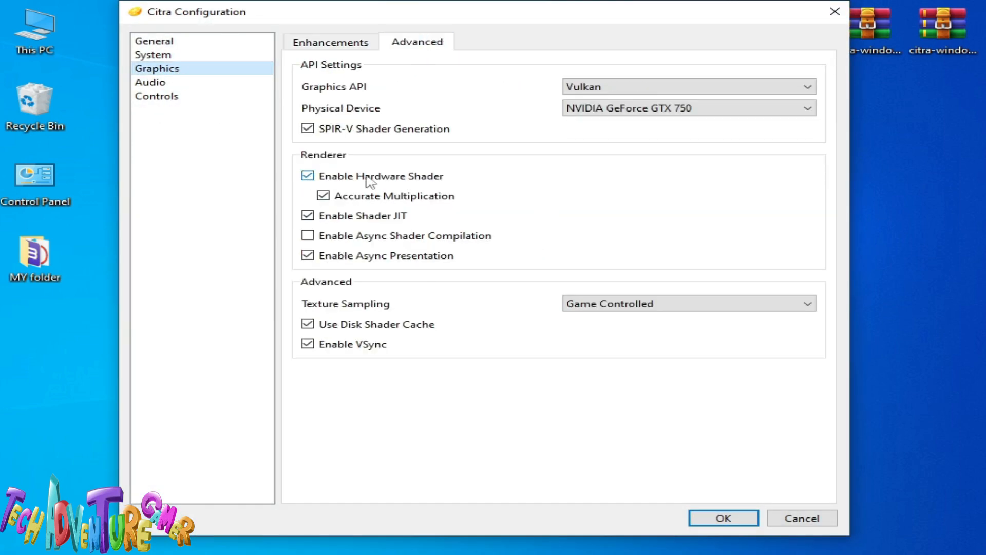
click(307, 176)
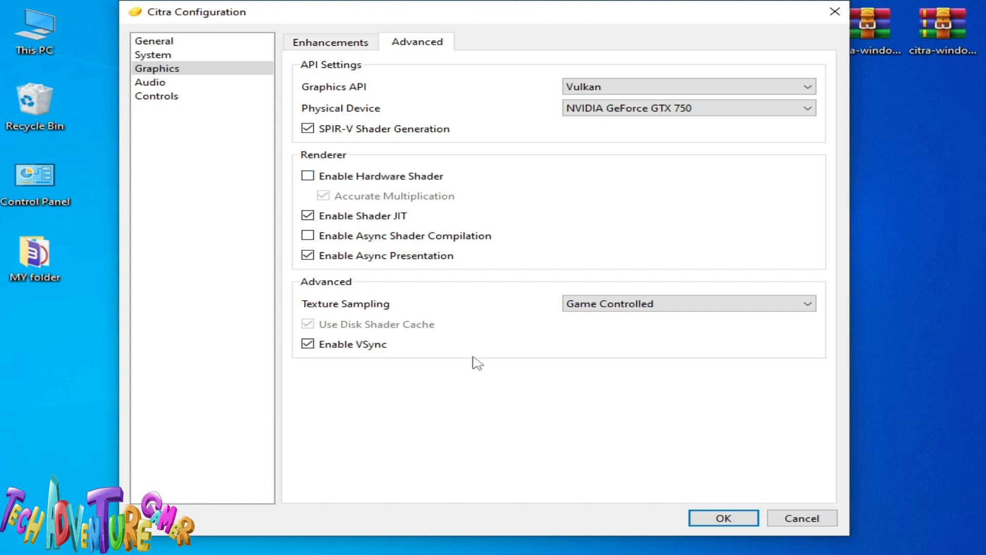
click(723, 517)
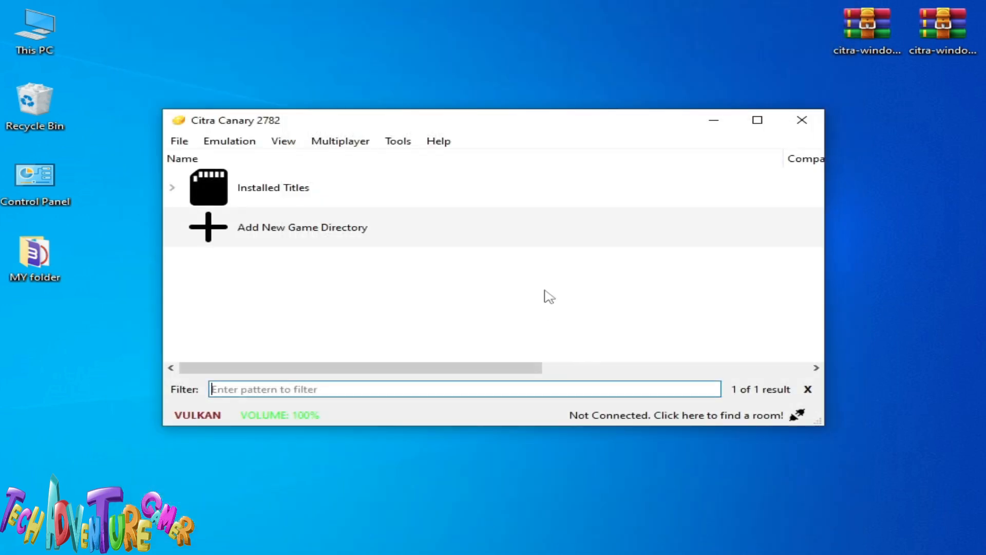
mouse_move(558, 294)
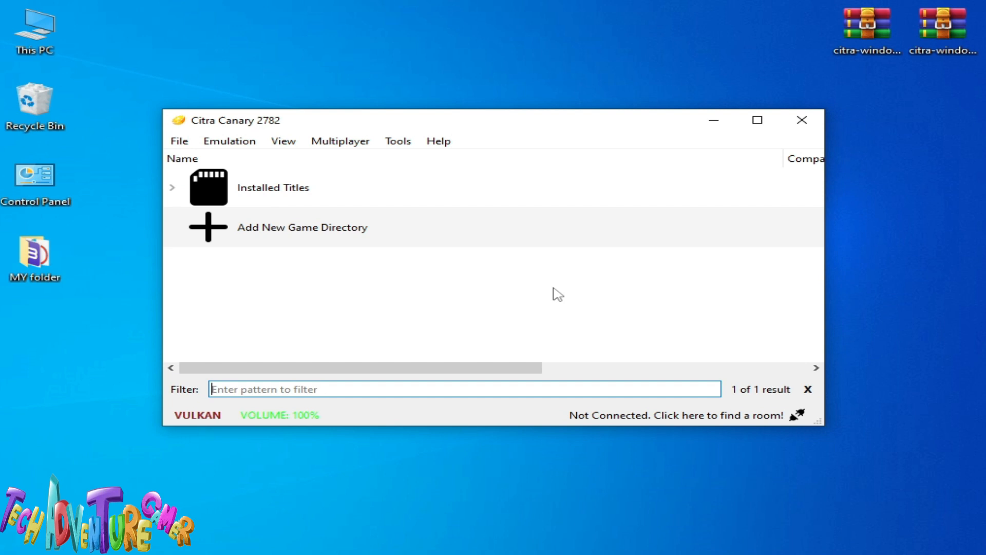
mouse_move(561, 294)
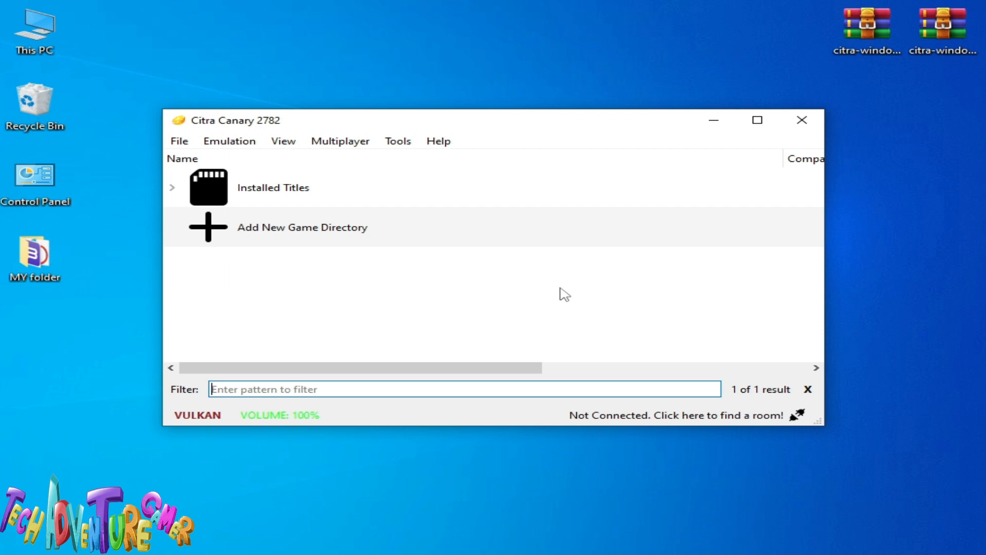
mouse_move(263, 132)
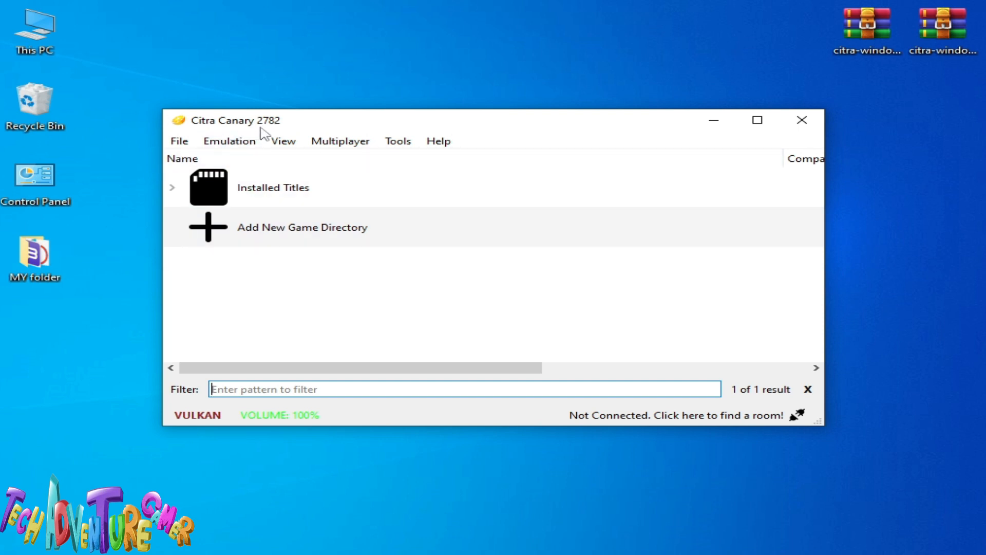
mouse_move(336, 124)
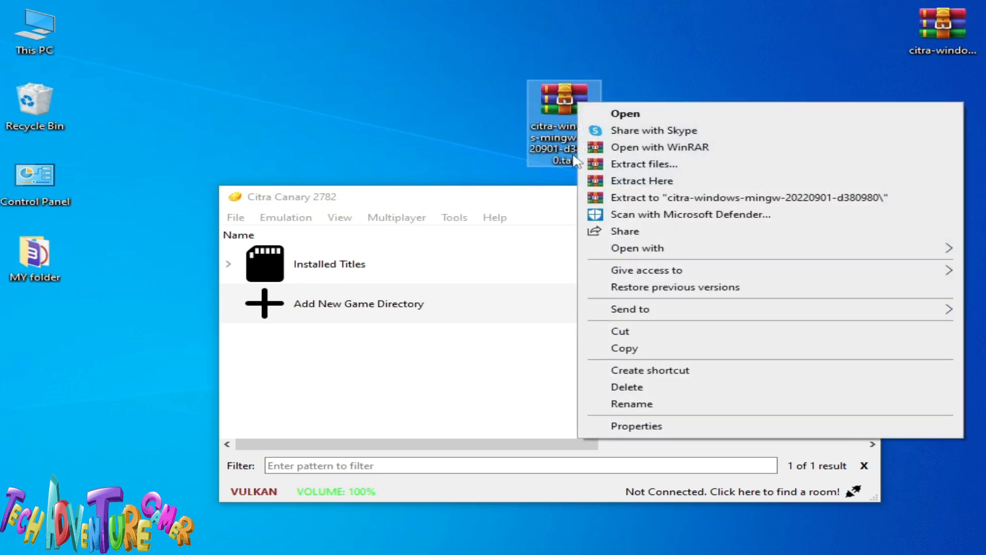
Extract the 20220901 Citra archive, open its build folder, and launch citra-qt
click(641, 180)
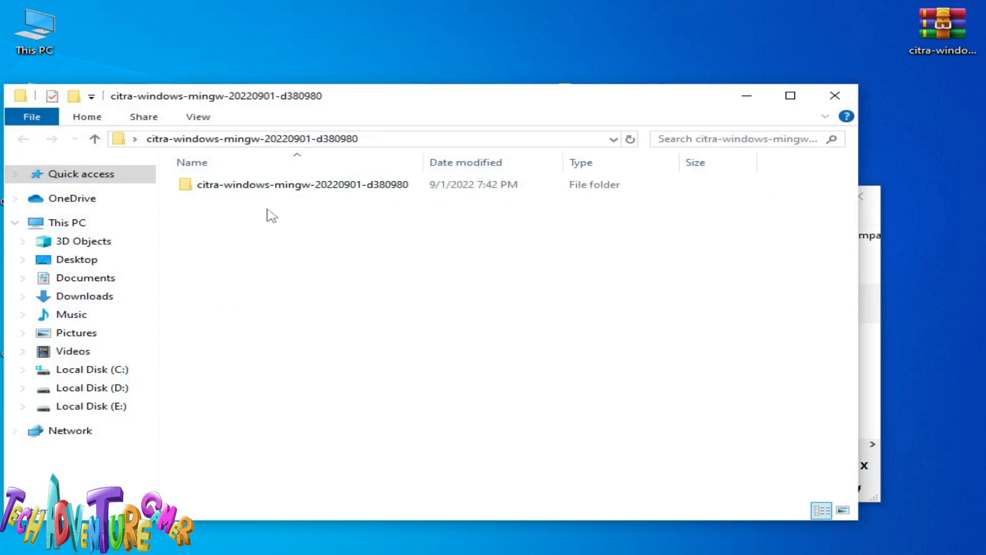
double_click(302, 185)
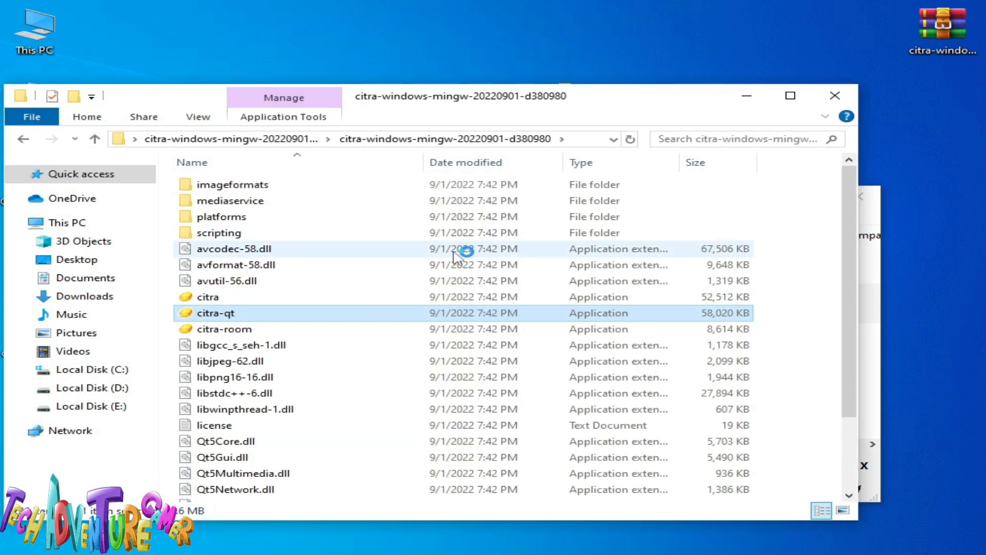
mouse_move(475, 264)
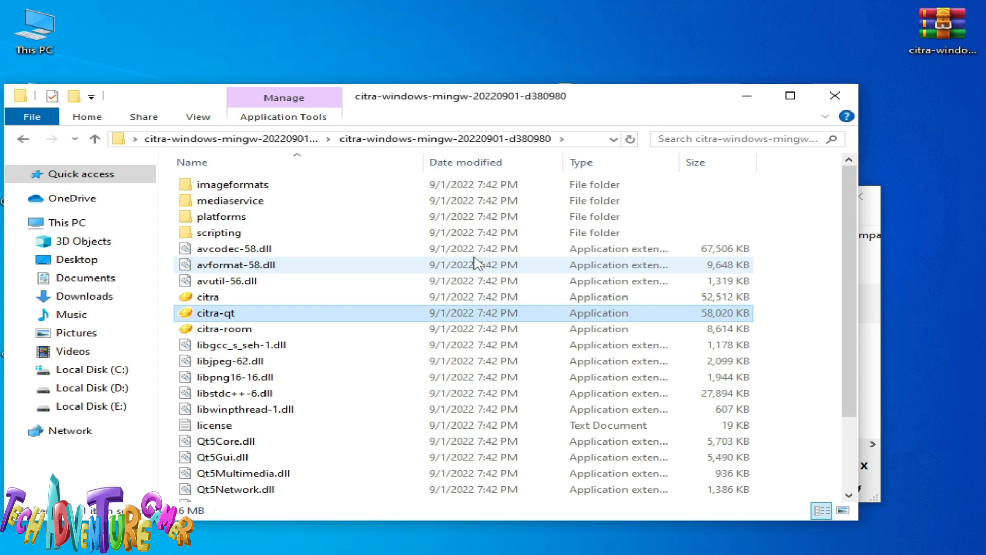
double_click(216, 313)
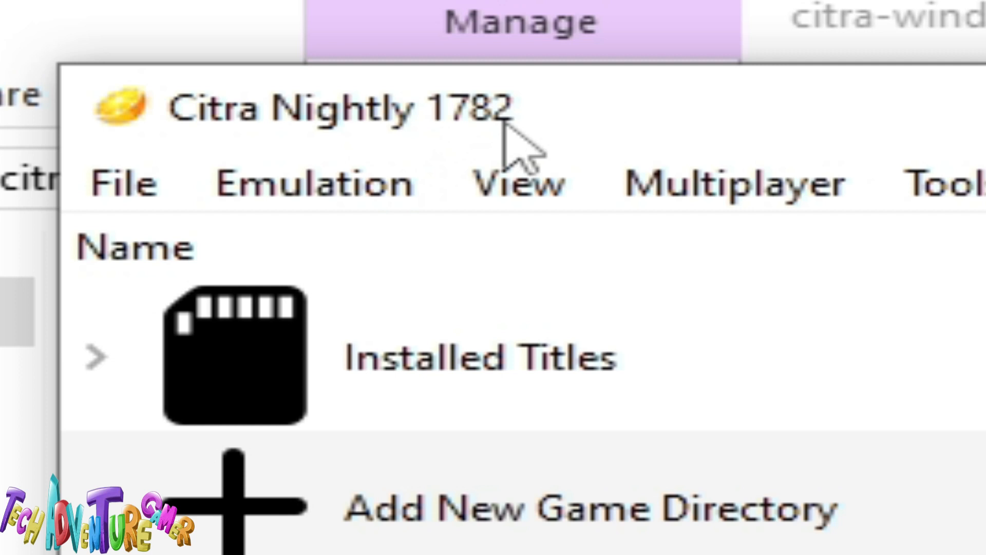
mouse_move(977, 160)
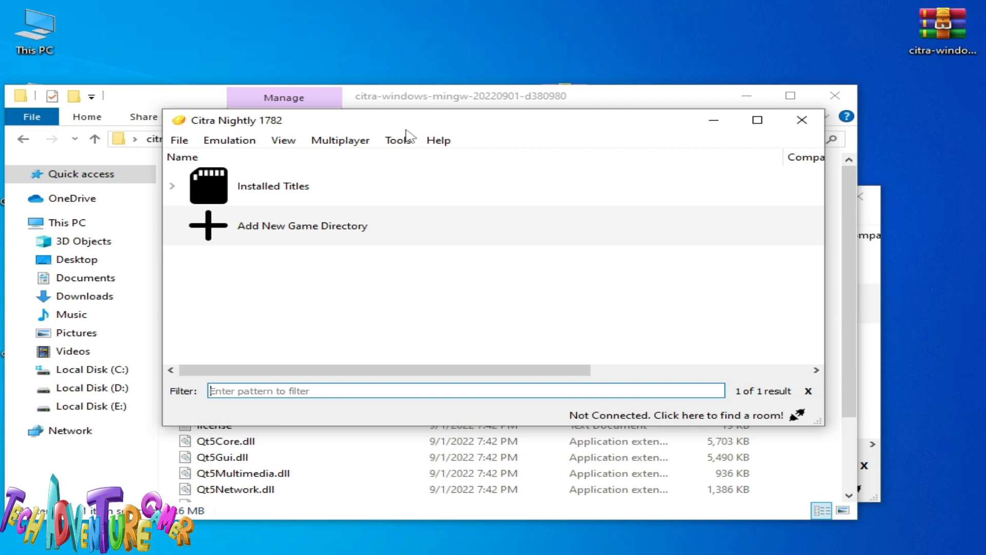
mouse_move(801, 120)
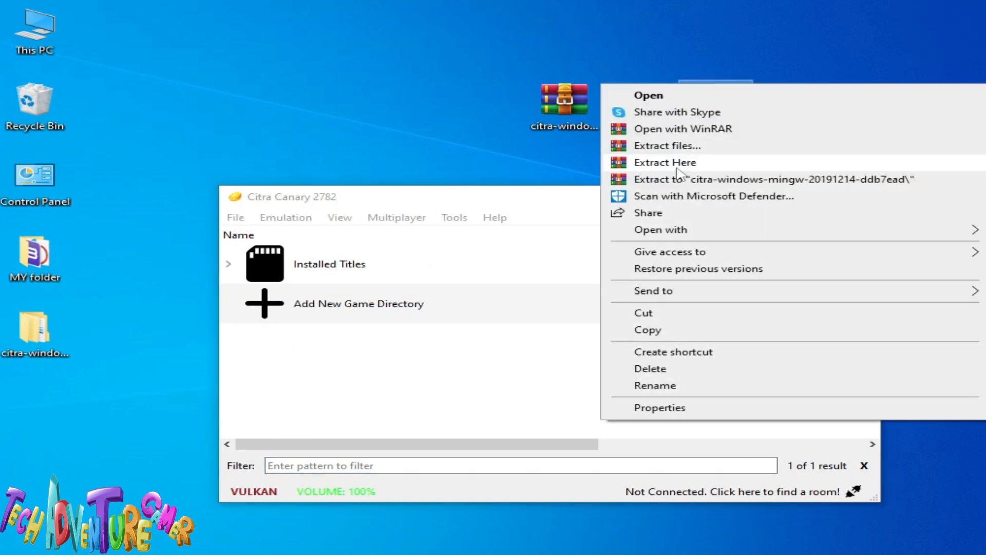
Extract the 20191214 archive, launch its citra-qt as Nightly 1392, and reposition the window
click(664, 162)
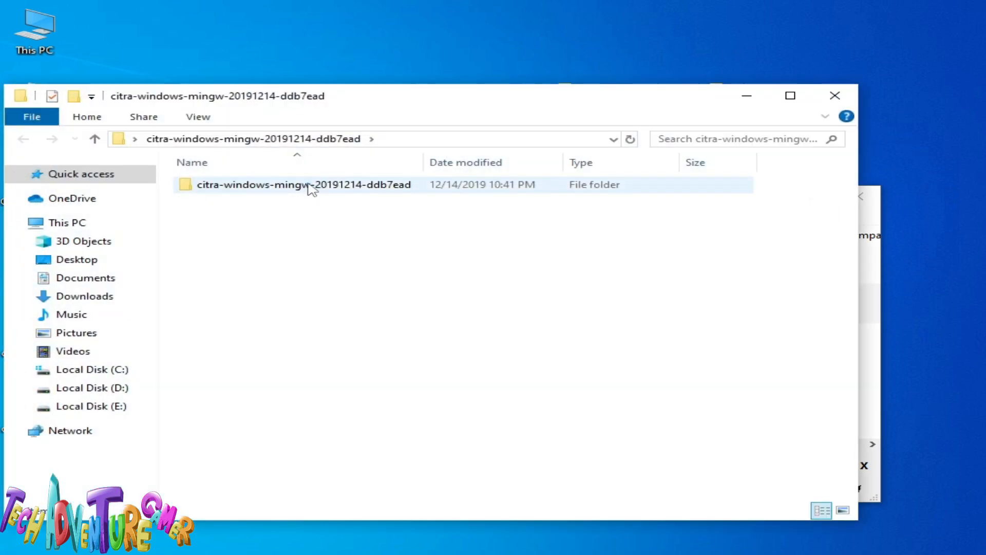
double_click(304, 185)
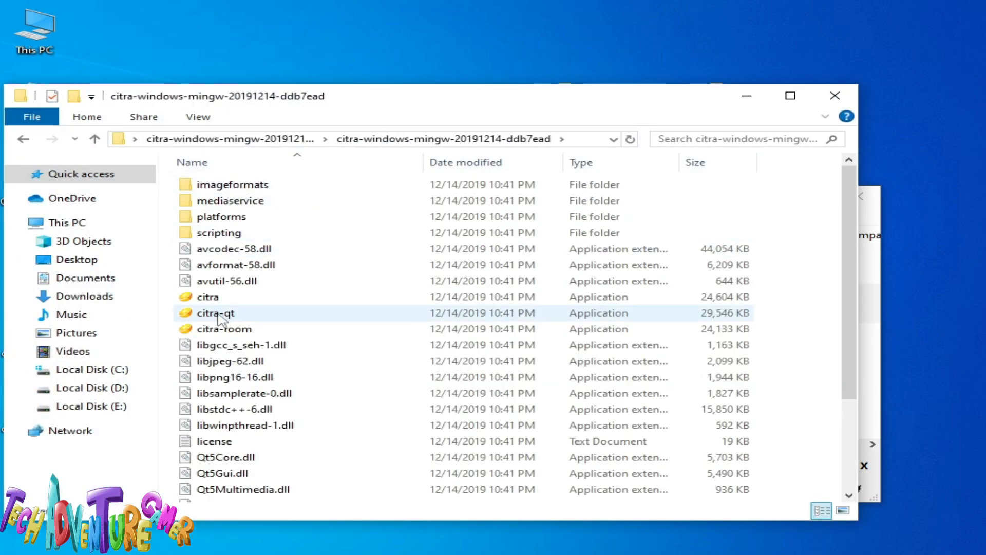
right_click(215, 313)
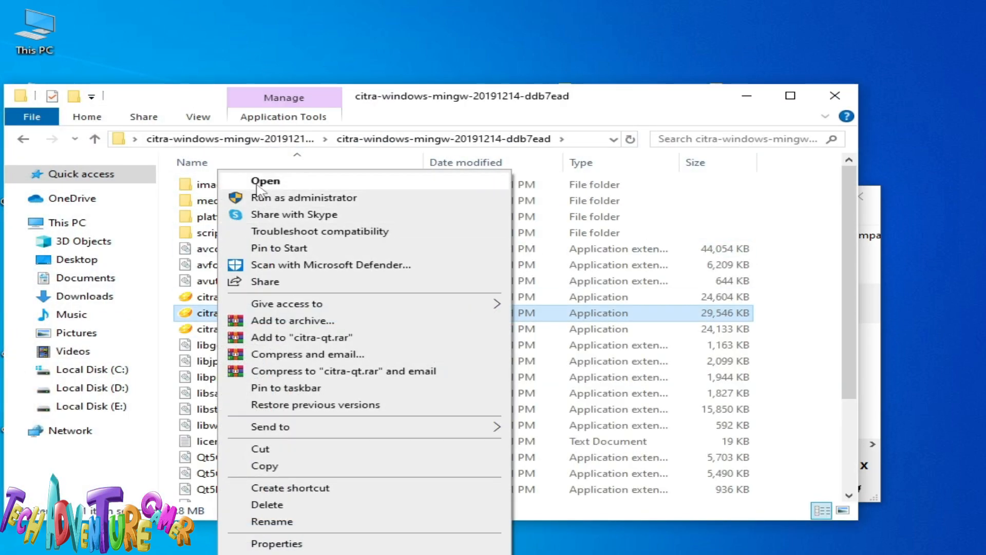
click(265, 182)
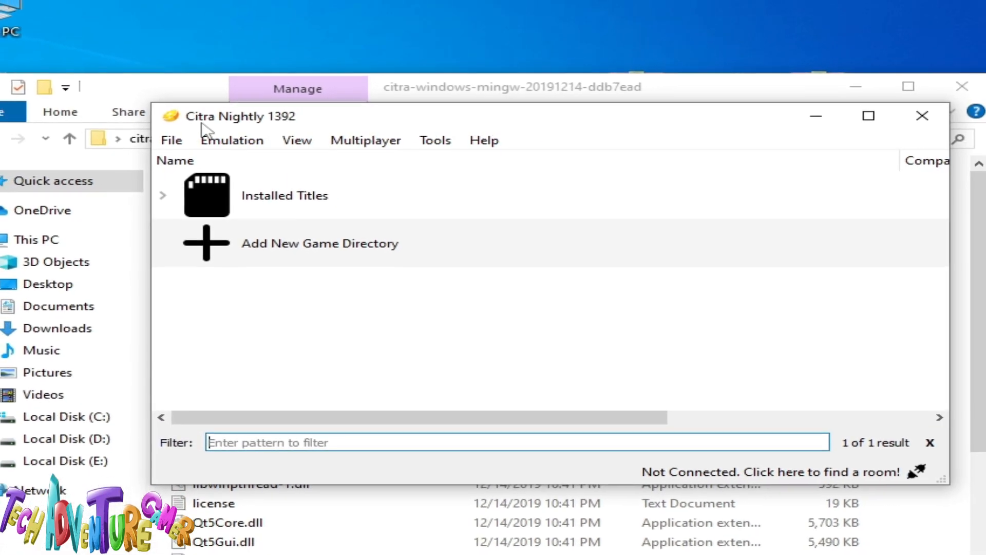
drag(239, 117, 208, 120)
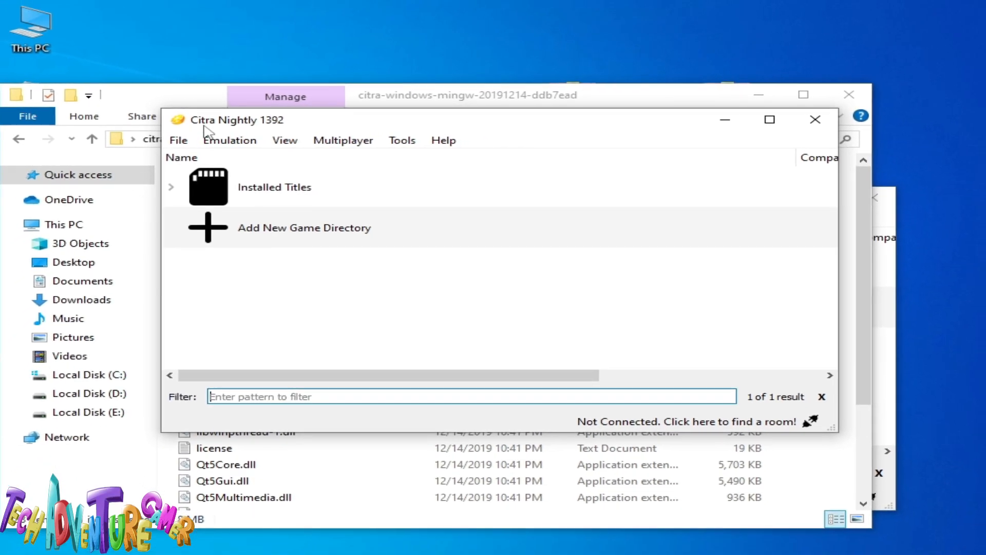